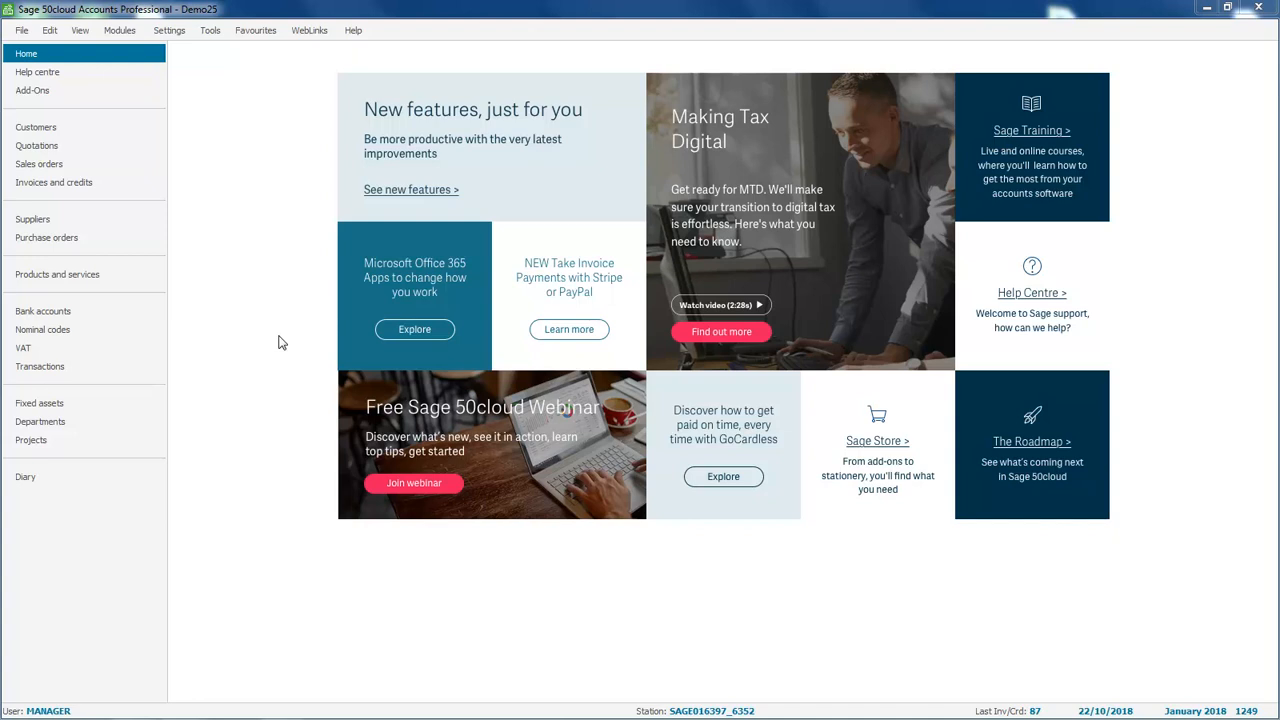
pyautogui.moveTo(172, 30)
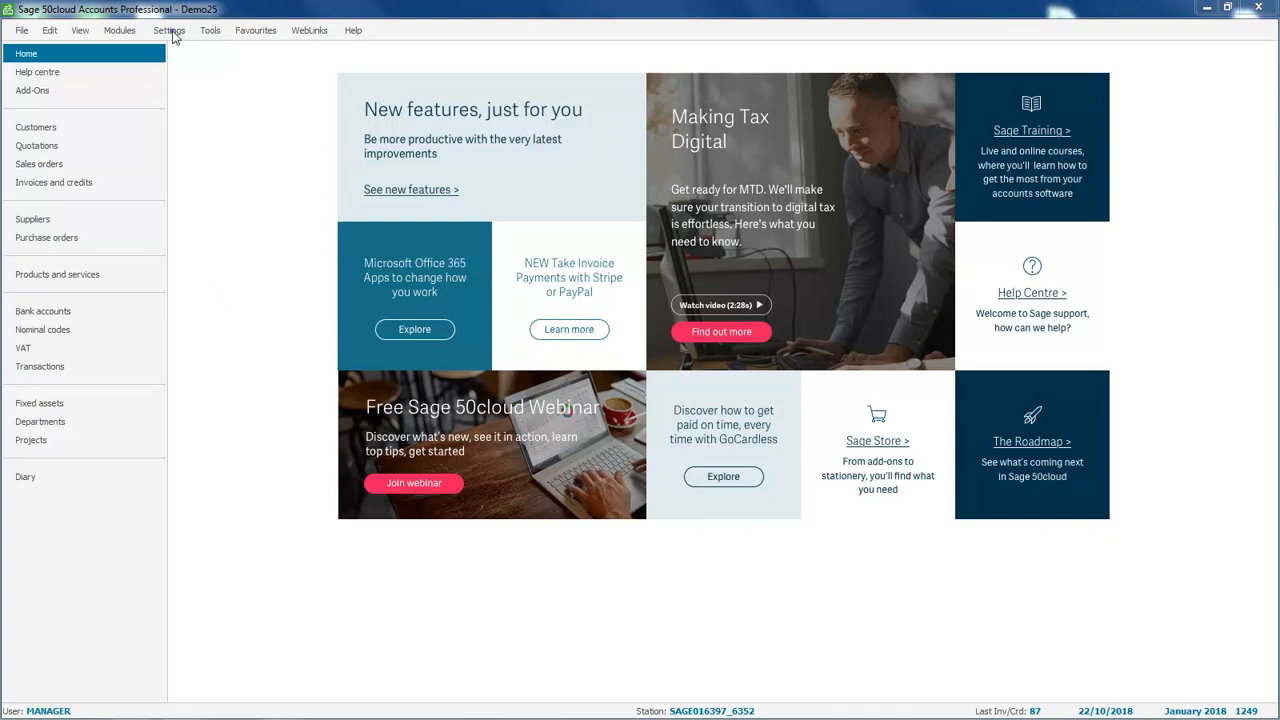
# - Enable 'Lock posting before' with date 01/10/2018 in Lock Date Settings and apply it
pyautogui.click(168, 30)
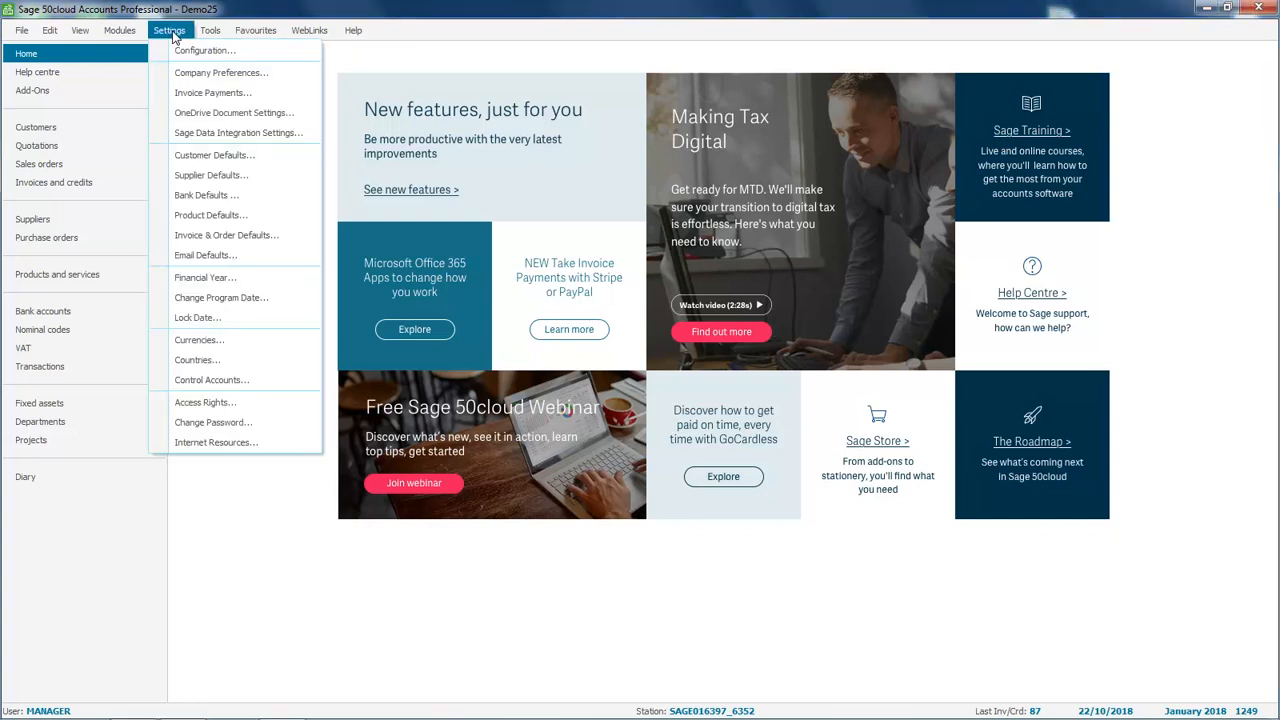
pyautogui.click(196, 316)
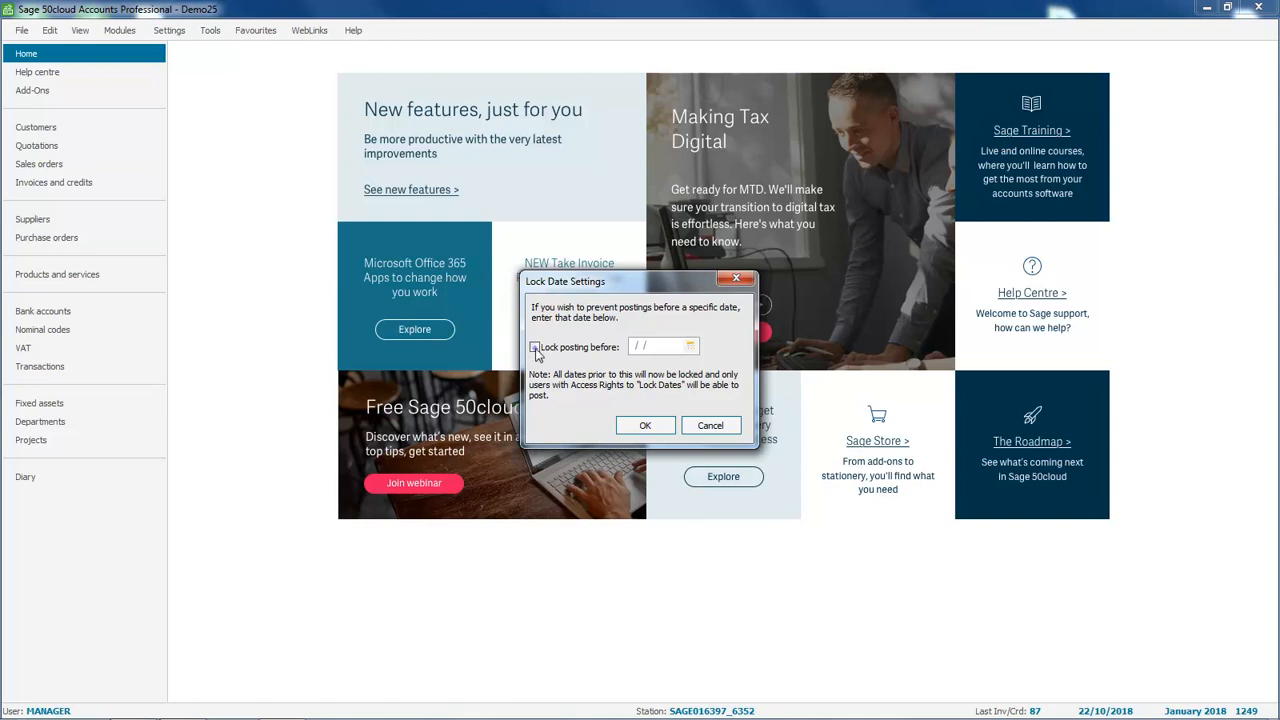
pyautogui.click(536, 346)
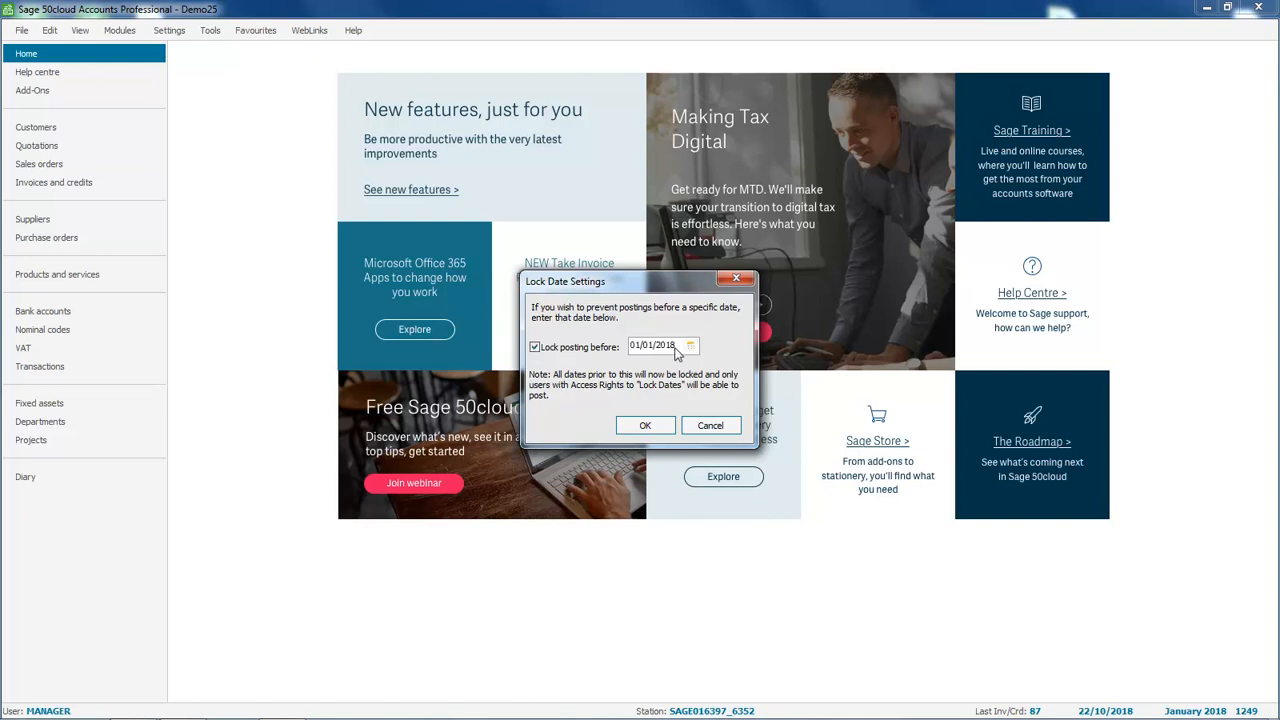
pyautogui.click(688, 346)
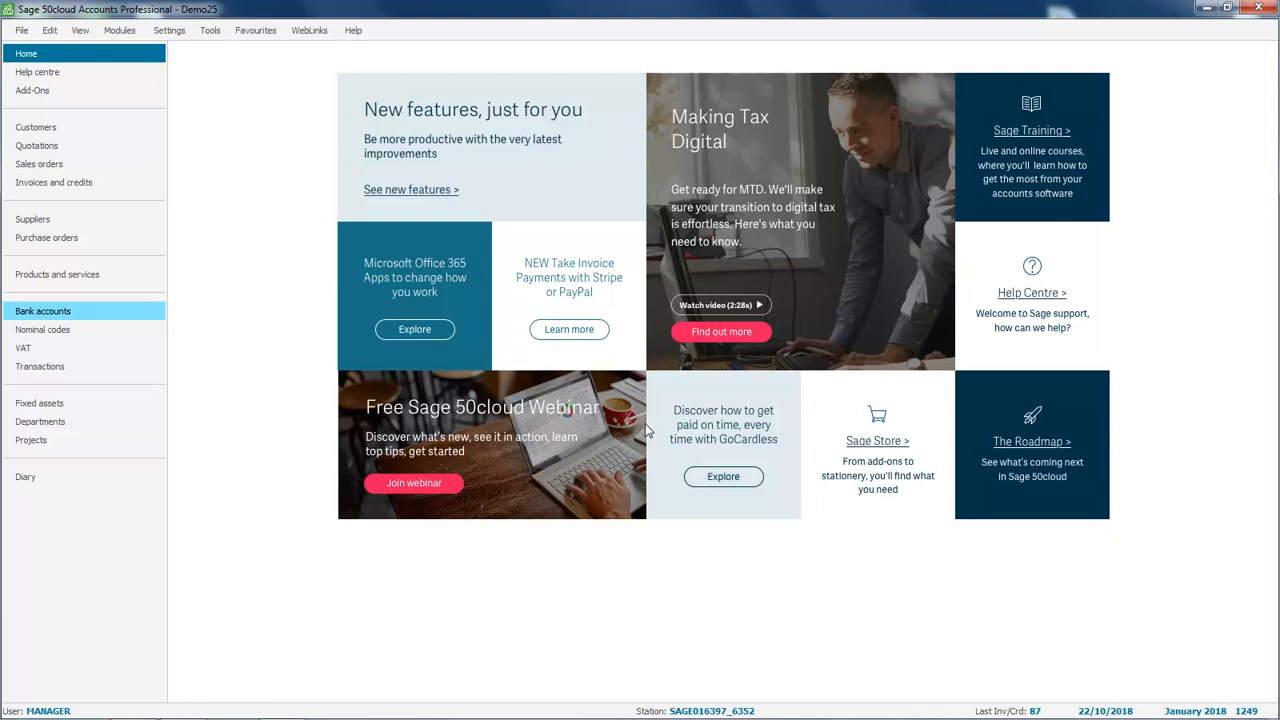
# - Start a Bank Current Account payment and date its first line 19/09/2018 via the calendar
pyautogui.click(44, 312)
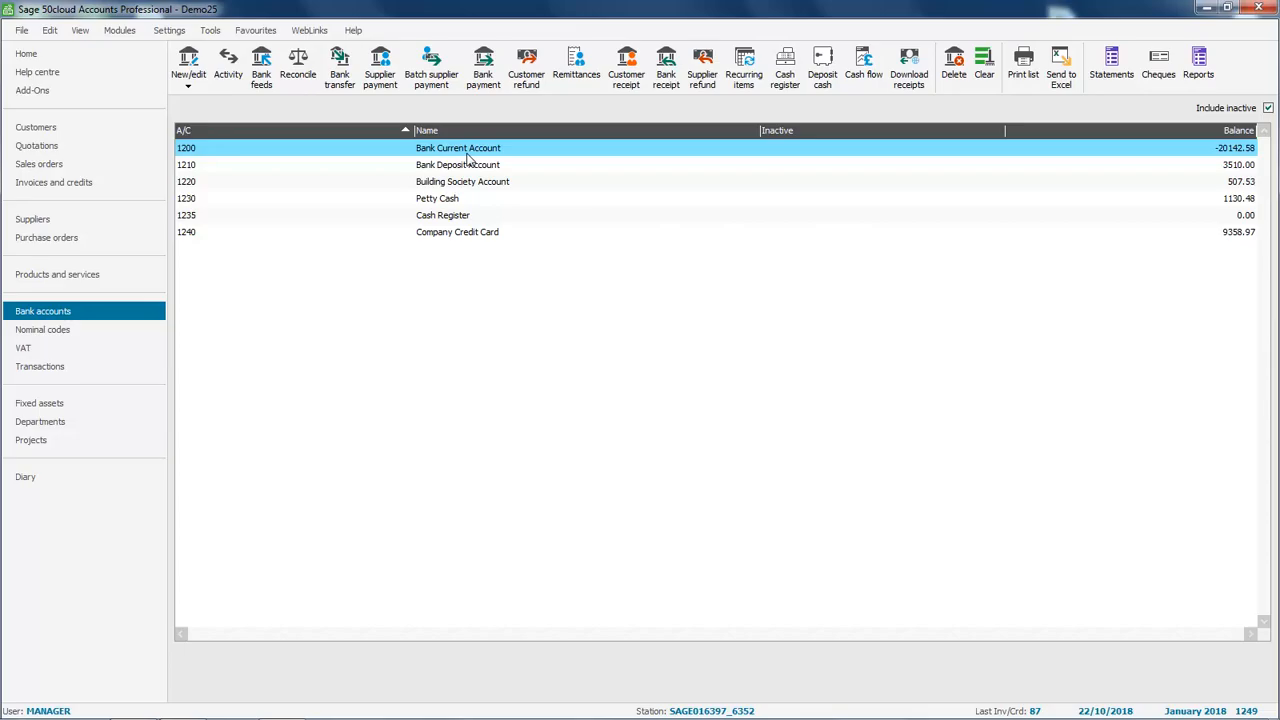
pyautogui.click(482, 64)
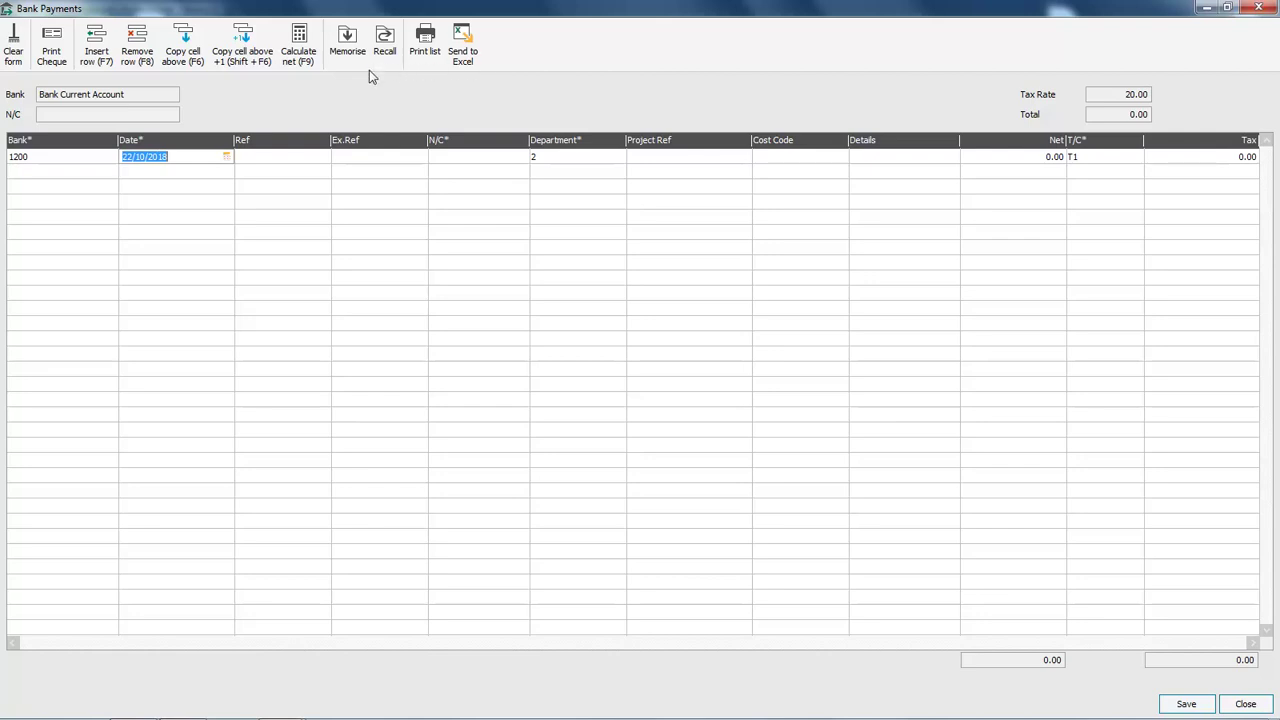
pyautogui.click(228, 156)
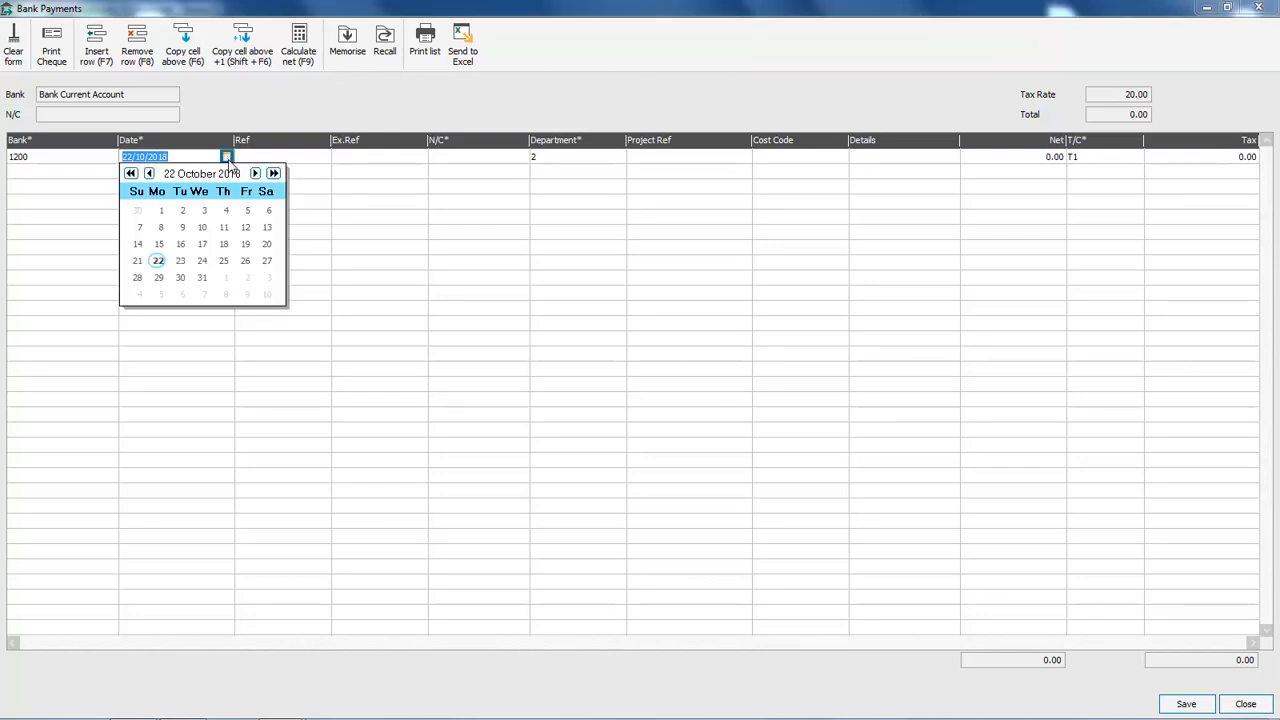
pyautogui.click(148, 172)
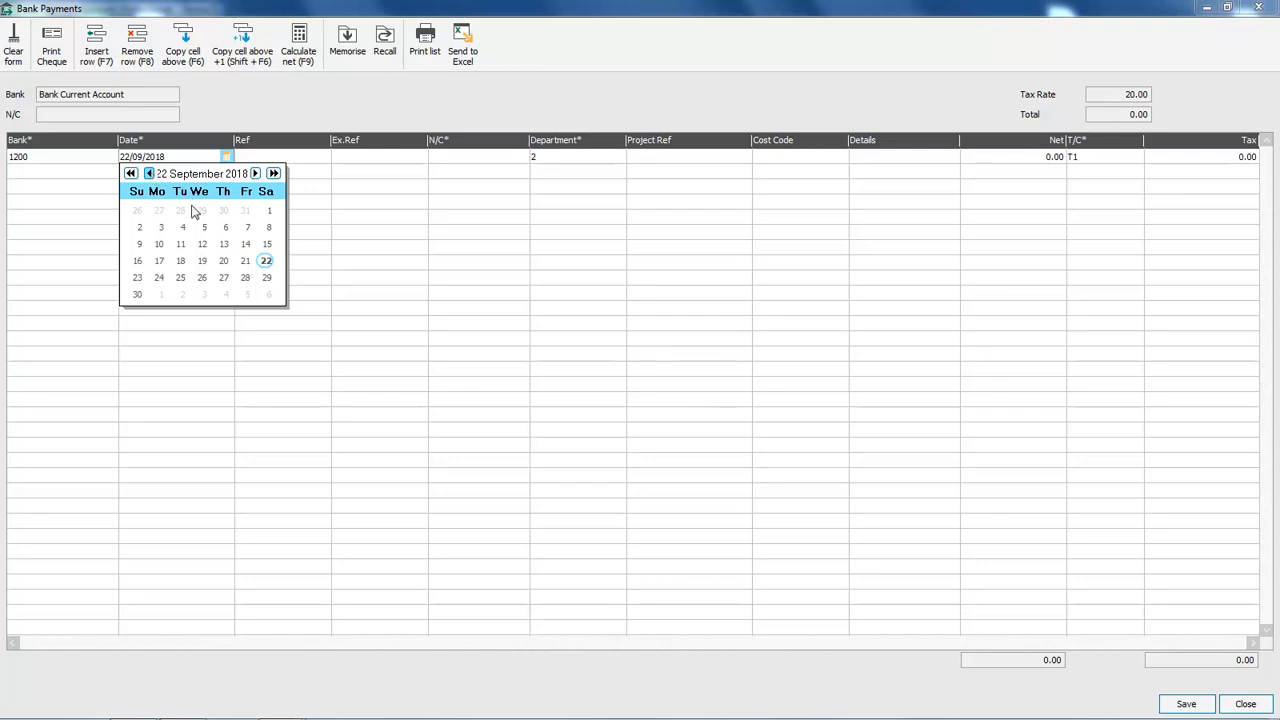
pyautogui.click(202, 244)
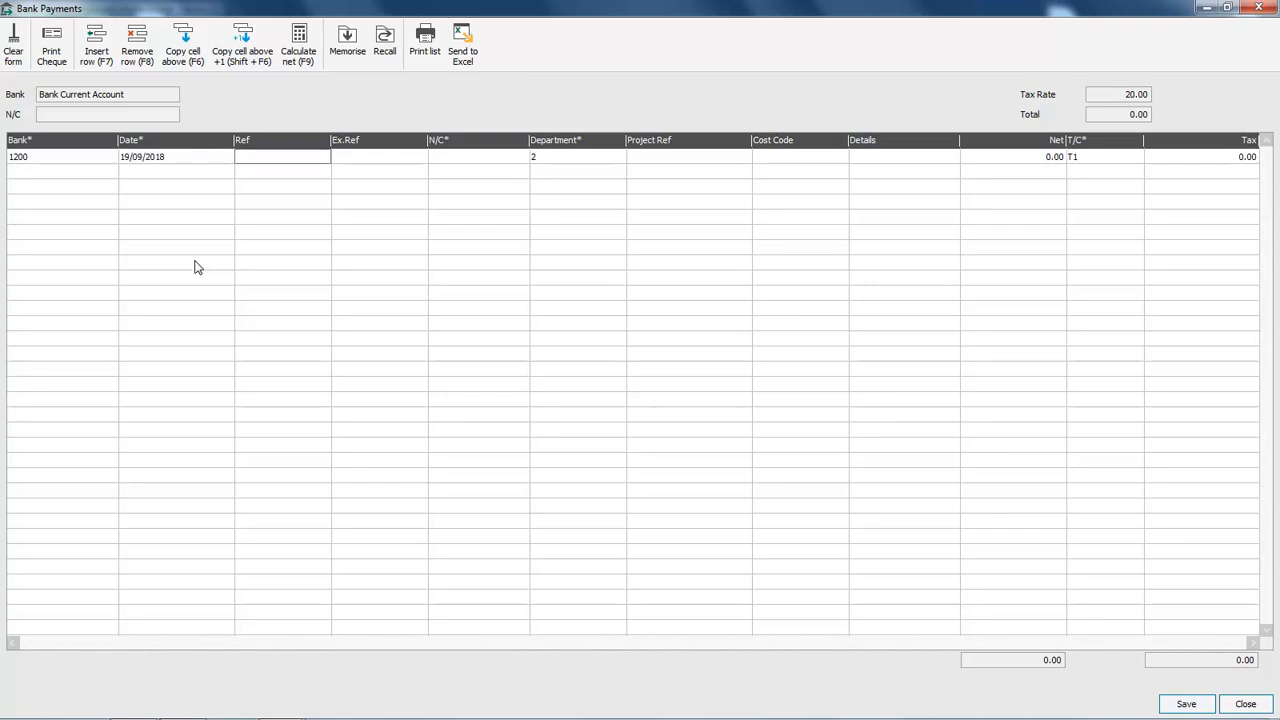
# - Enter Ref 123, N/C 7300 Fuel and Oil, details petrol, net 50.00 and save, raising the lock date warning
pyautogui.write('123')
pyautogui.click(478, 156)
pyautogui.write('7300')
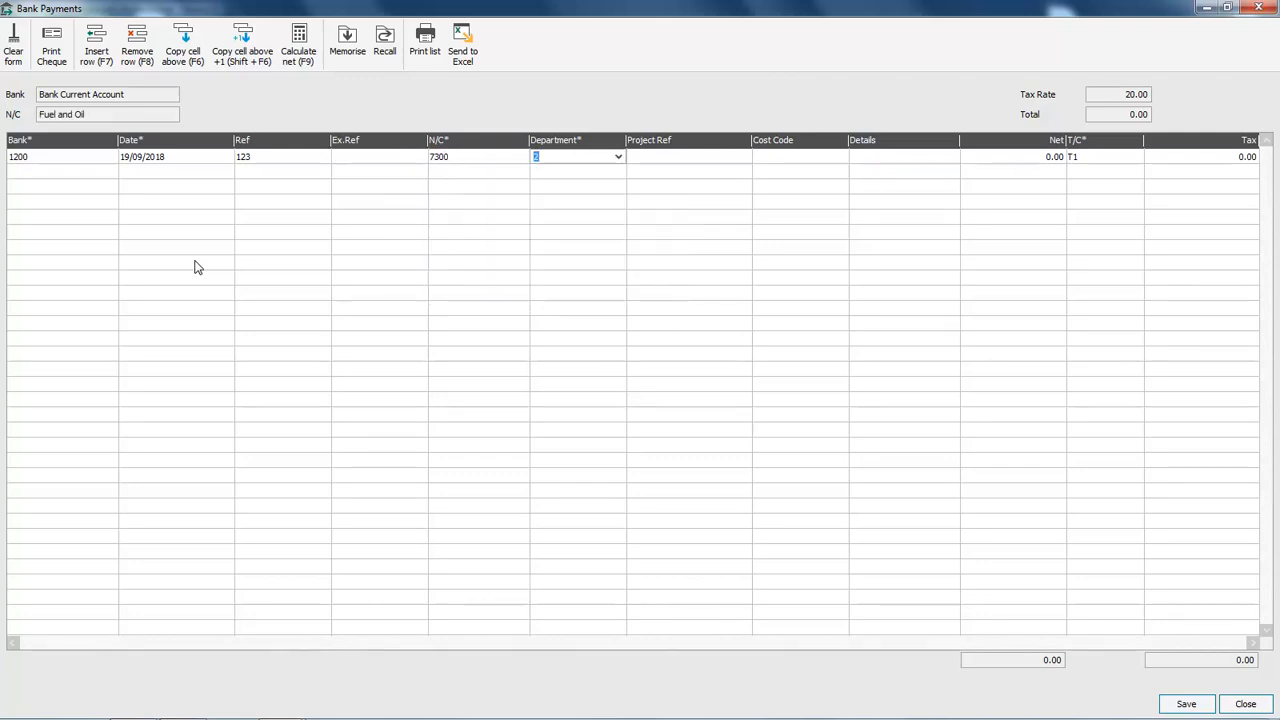
pyautogui.press('Tab')
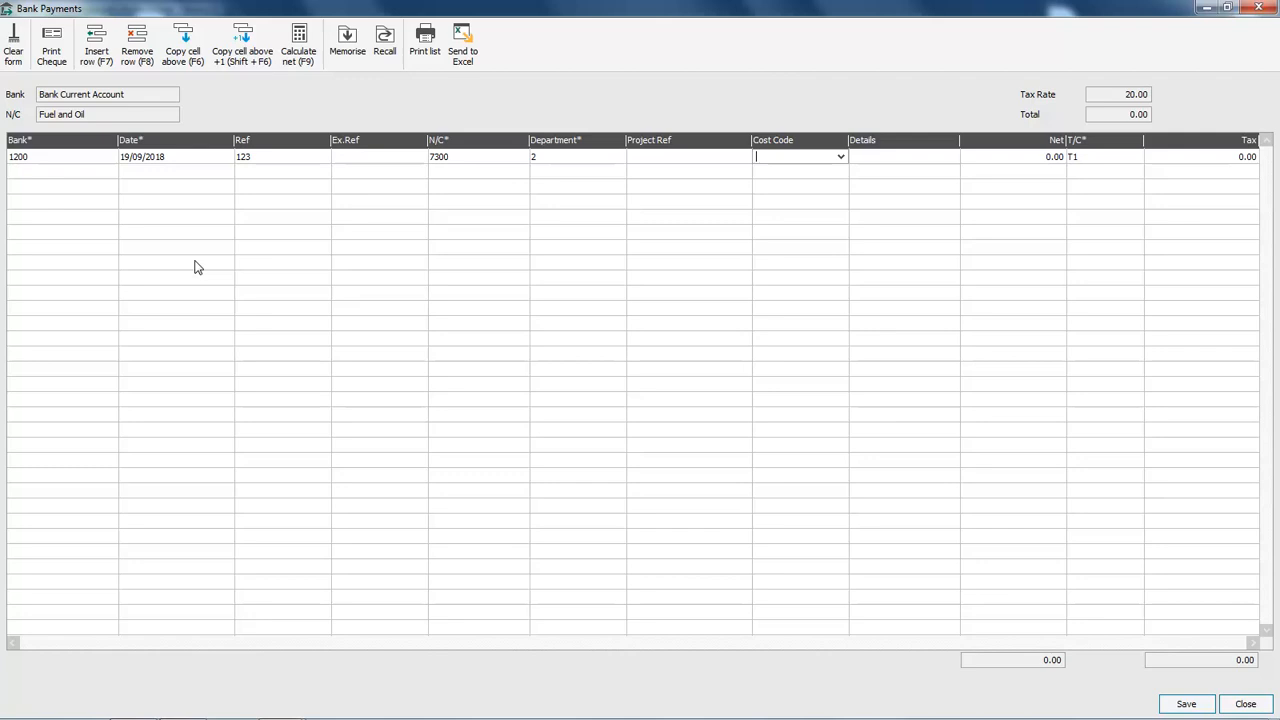
pyautogui.write('petrol')
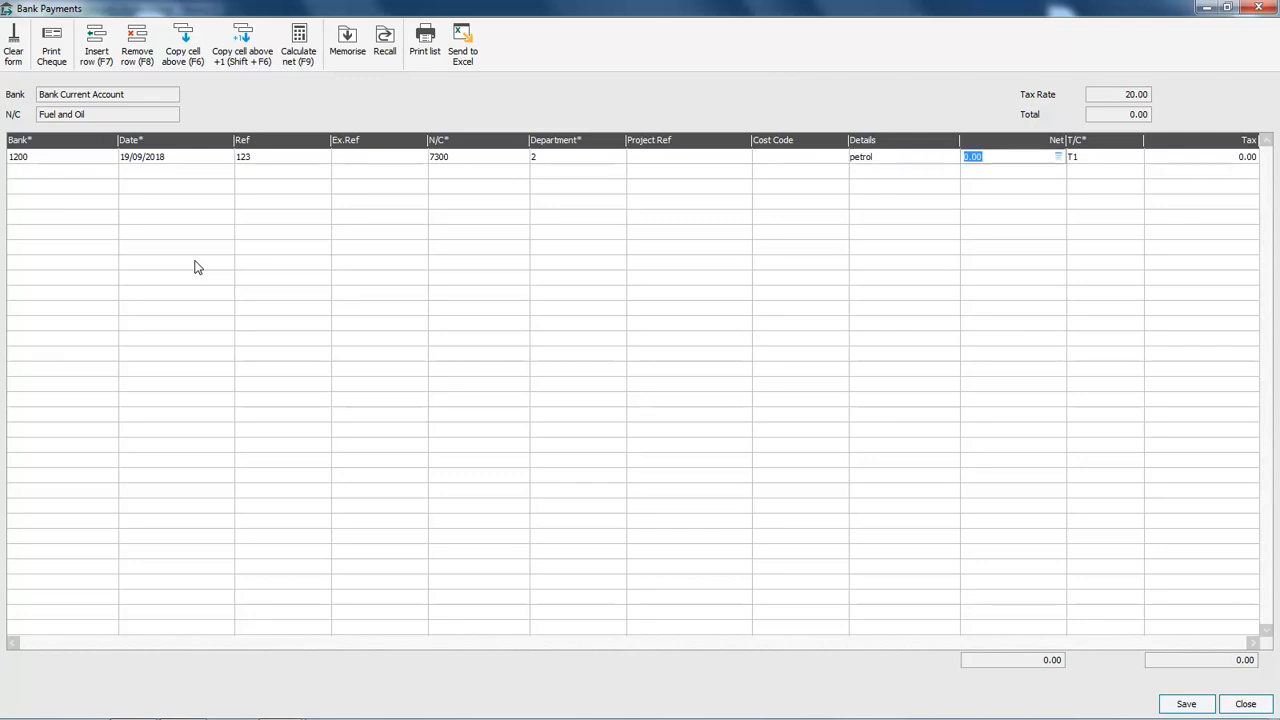
pyautogui.write('50.00')
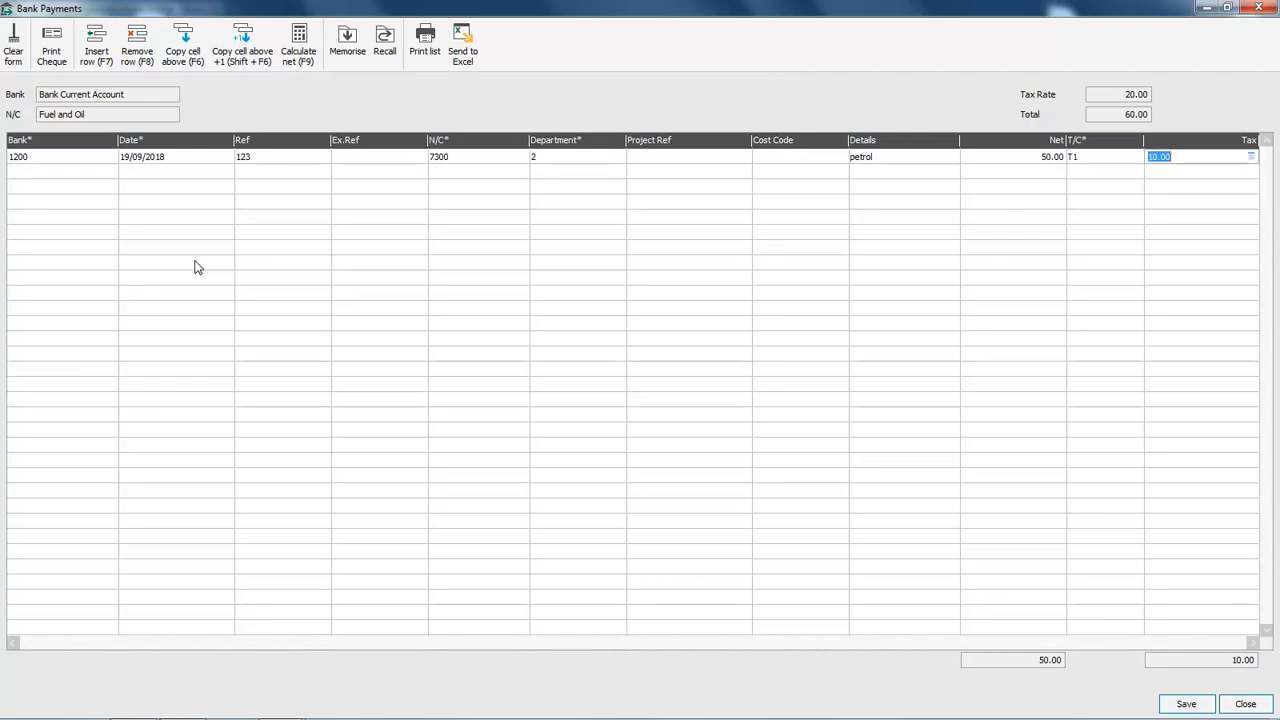
pyautogui.moveTo(240, 268)
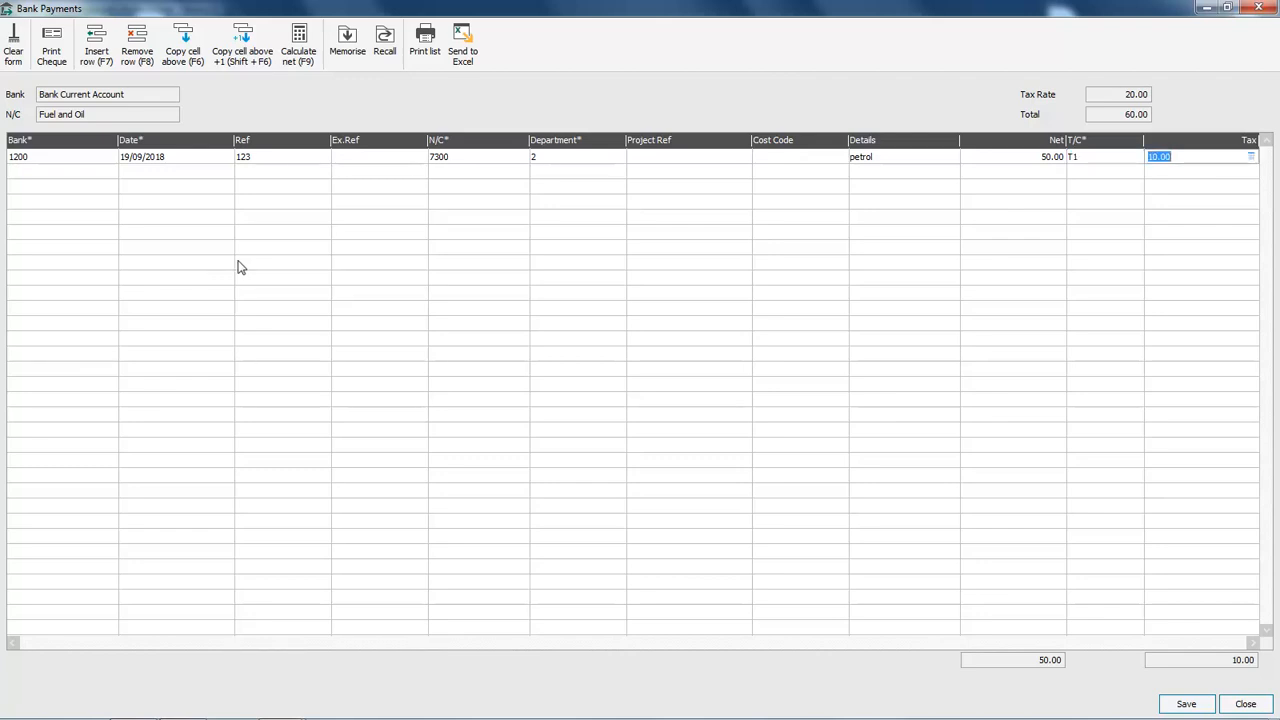
pyautogui.click(1186, 702)
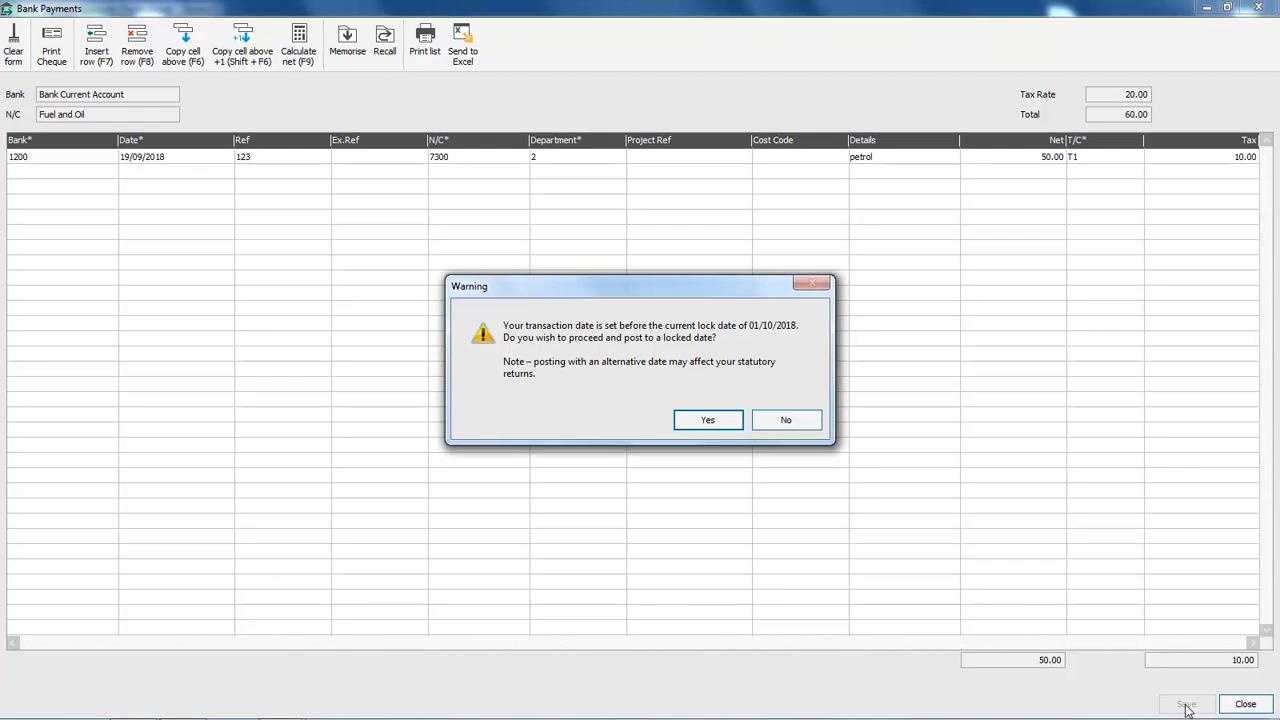
# - Post the payment despite the lock date warning and close the Bank Payments window
pyautogui.click(708, 420)
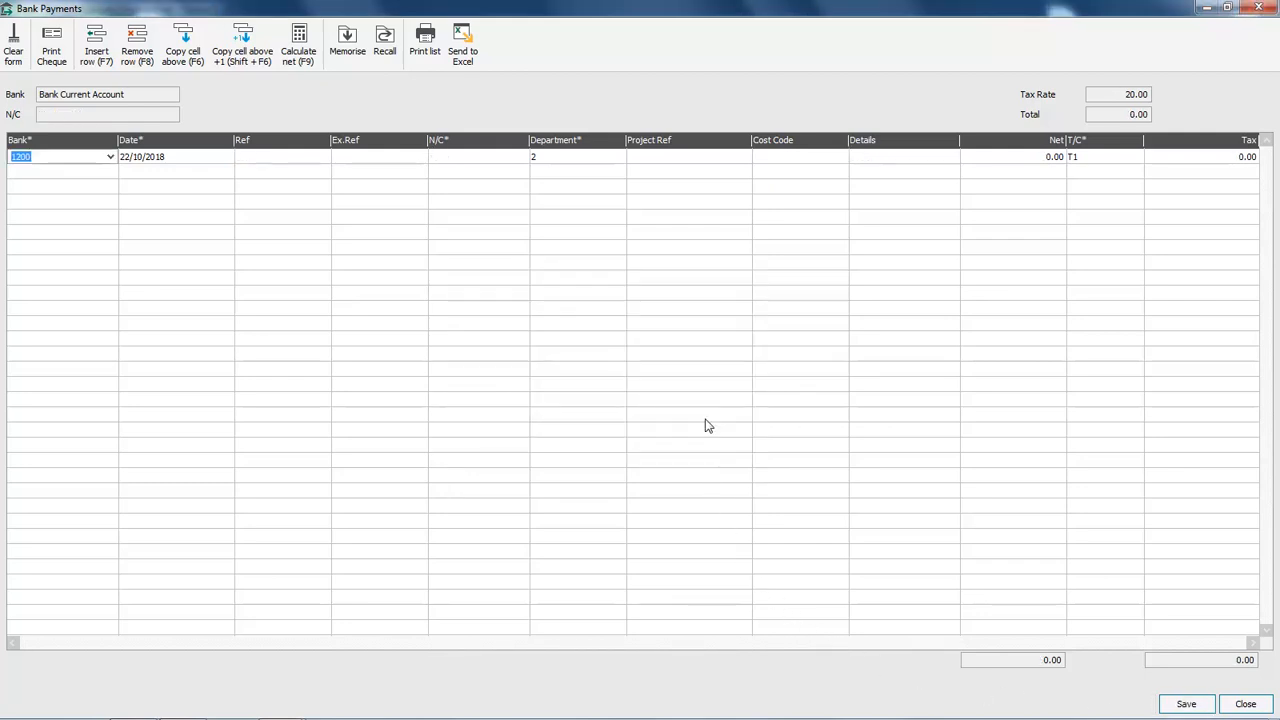
pyautogui.moveTo(1240, 640)
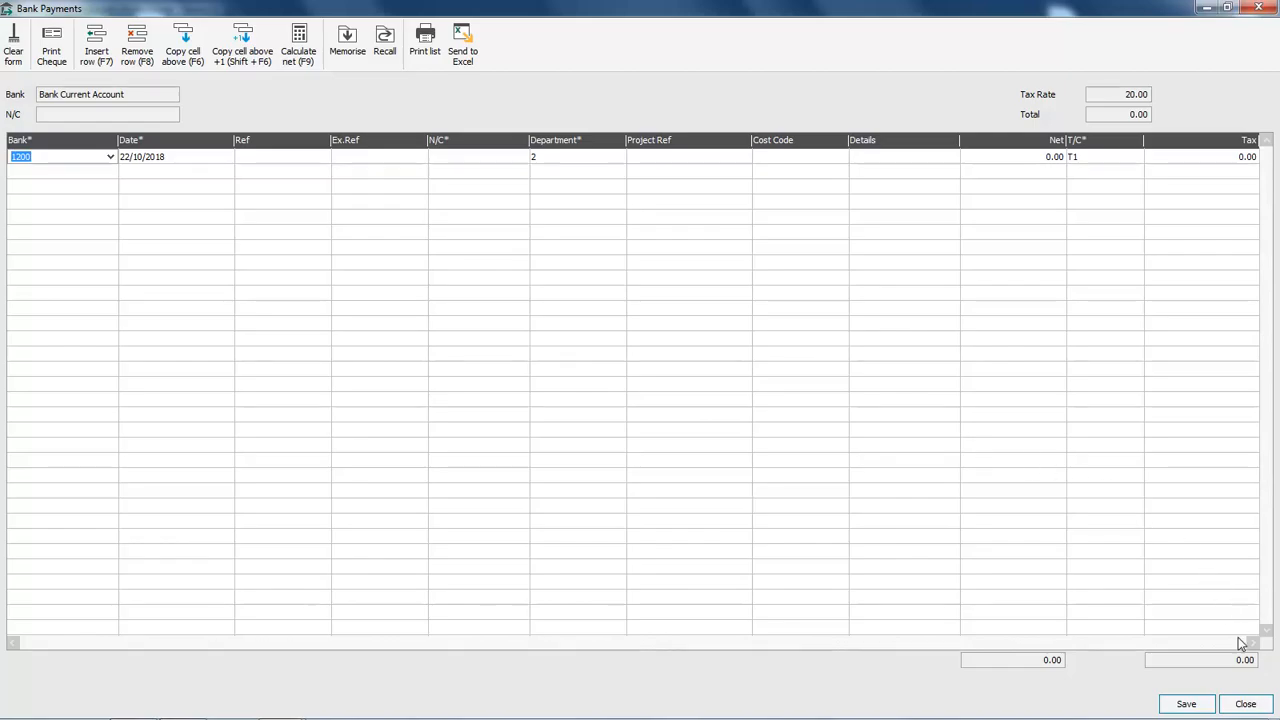
pyautogui.click(1244, 704)
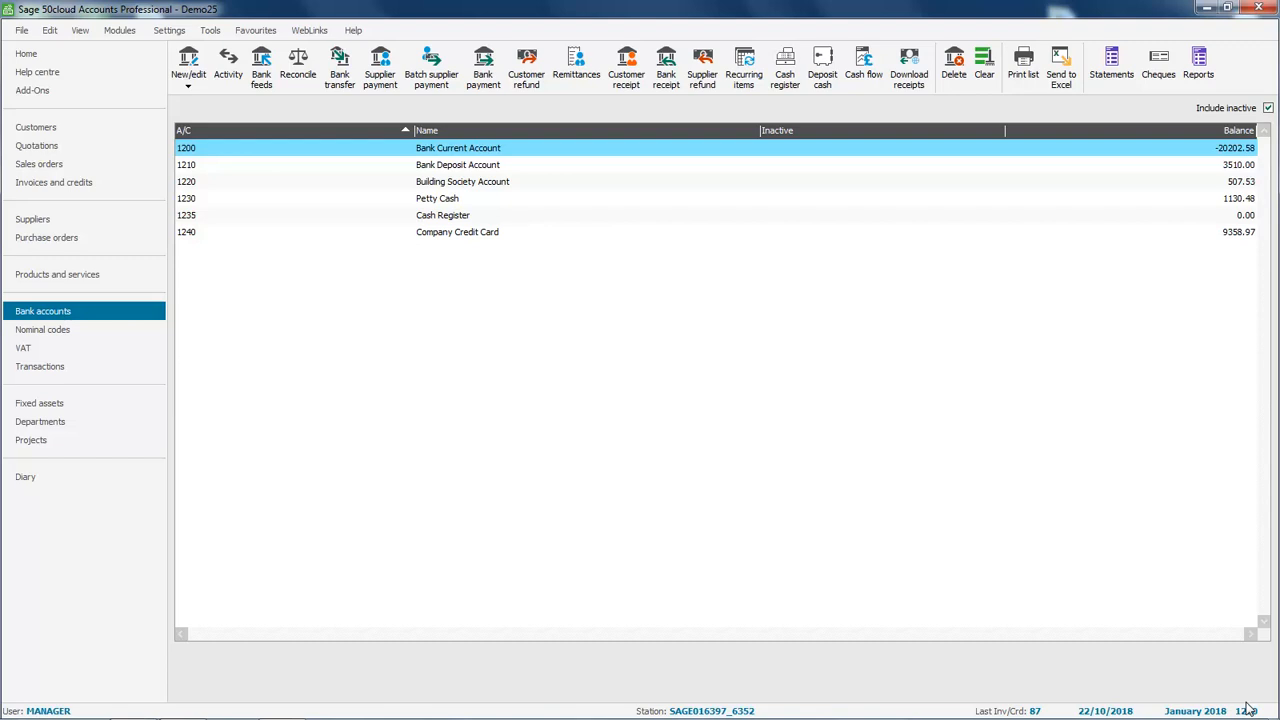
pyautogui.moveTo(364, 482)
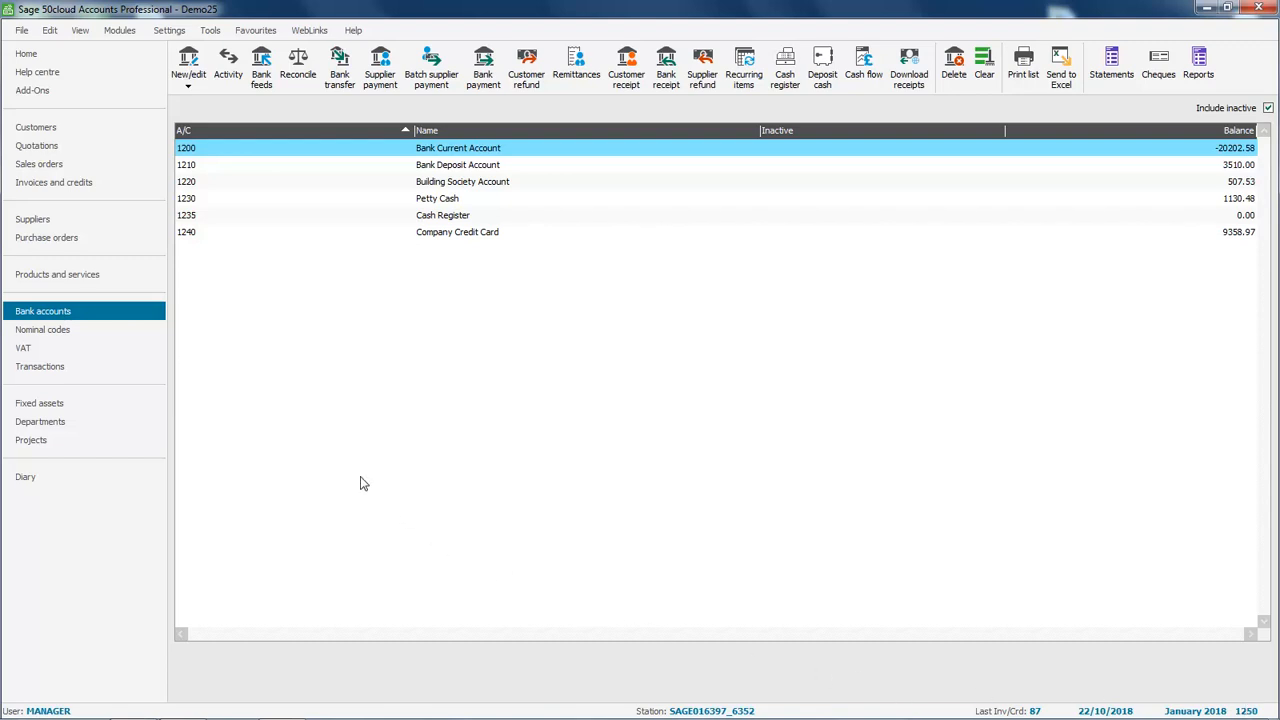
# - Bring up Settings > Access Rights, agreeing to close the other open windows
pyautogui.click(168, 30)
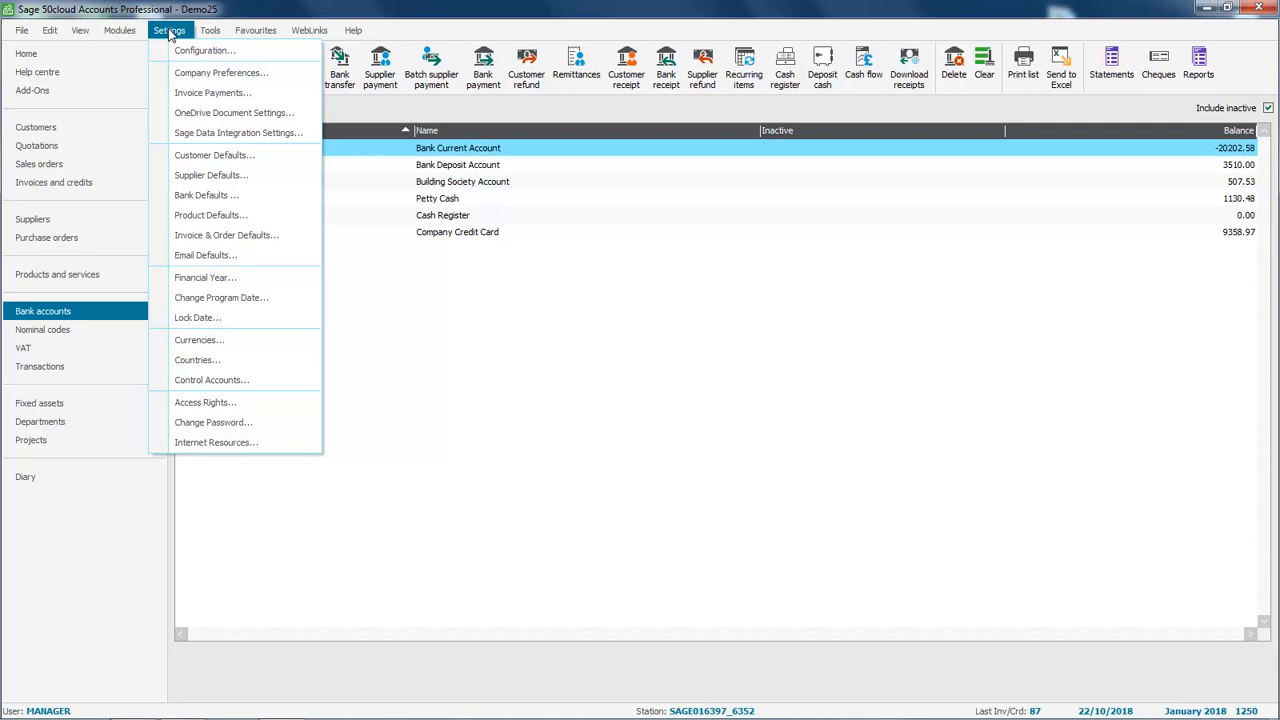
pyautogui.moveTo(204, 402)
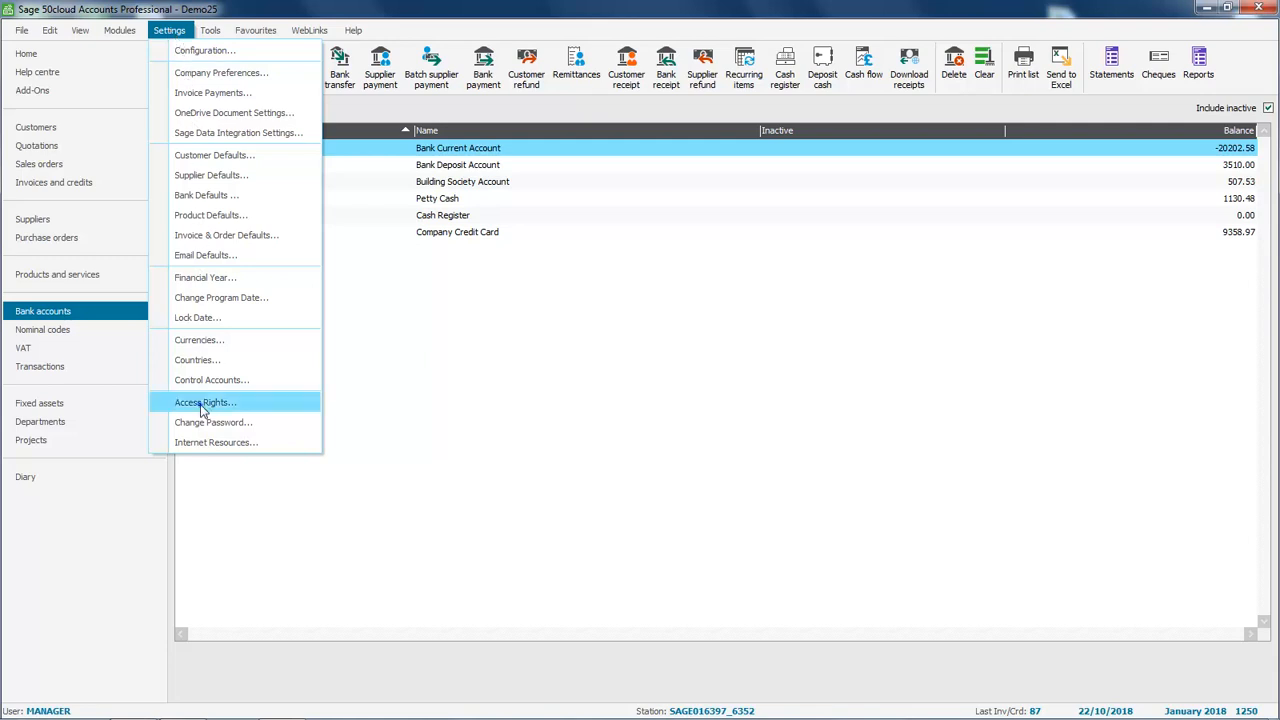
pyautogui.click(204, 402)
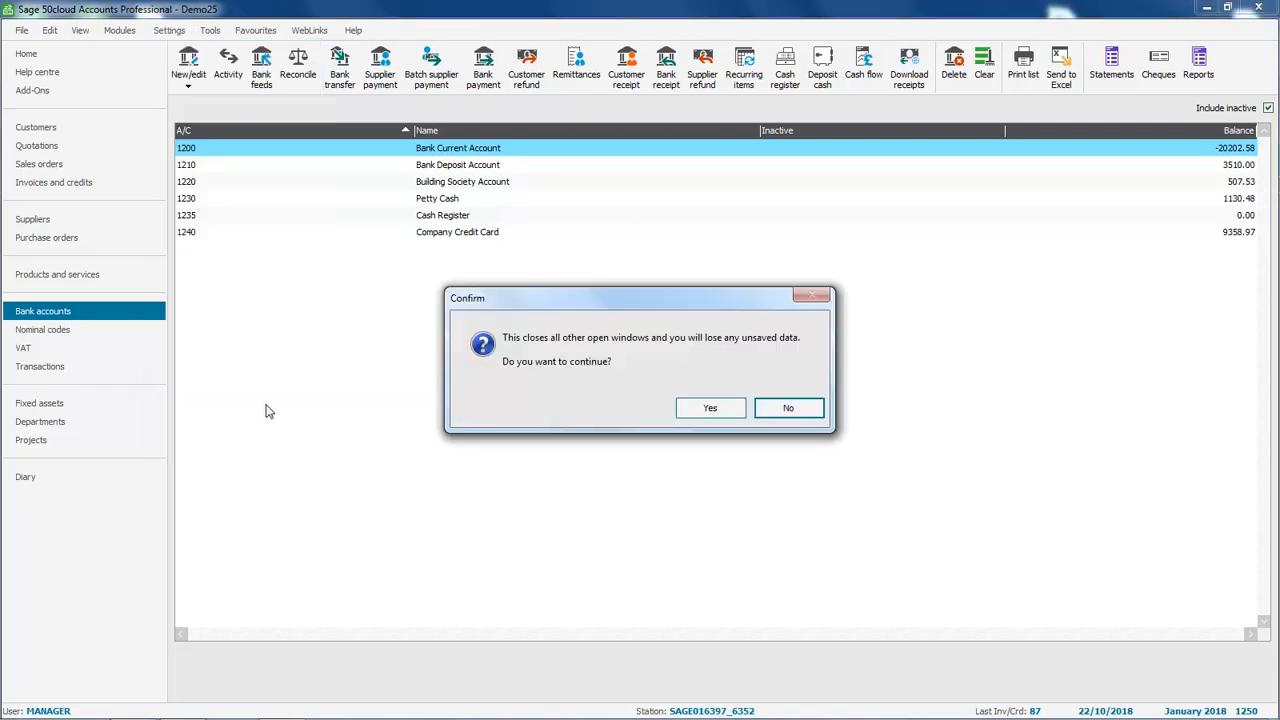
pyautogui.click(710, 408)
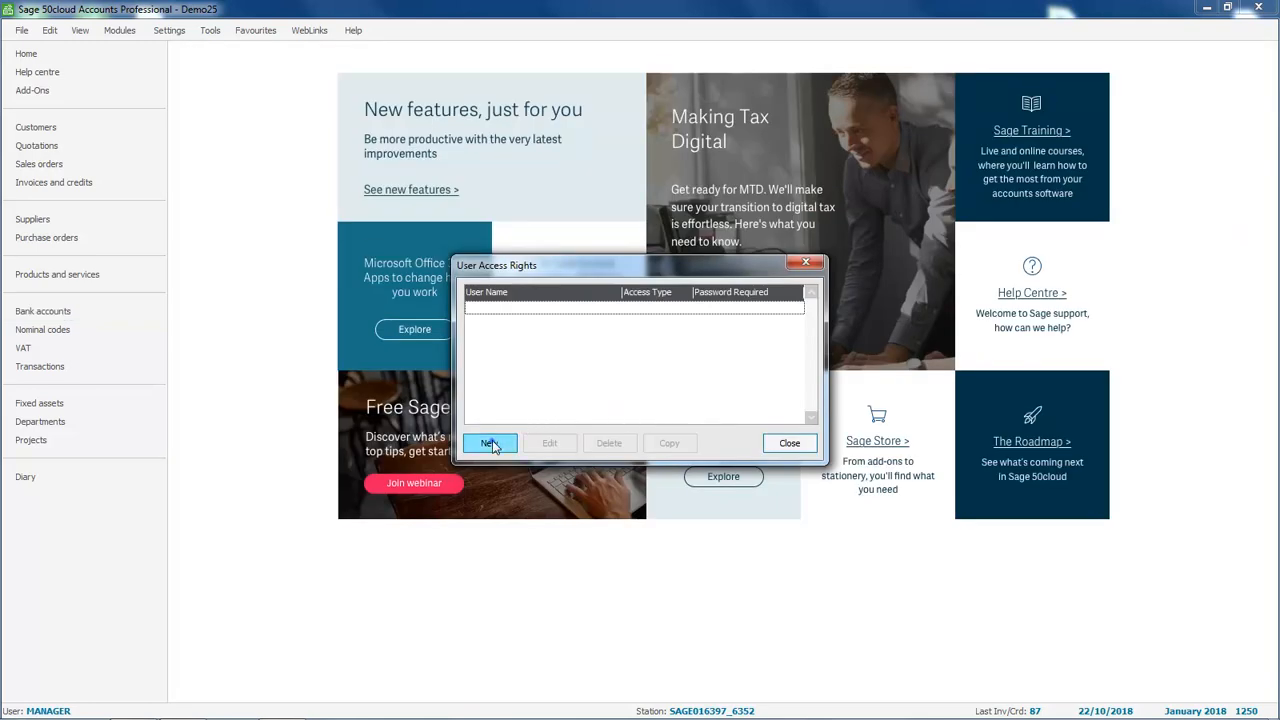
# - Create a new password-protected user with Lock date settings access set to None and save it
pyautogui.click(488, 444)
pyautogui.write('michael')
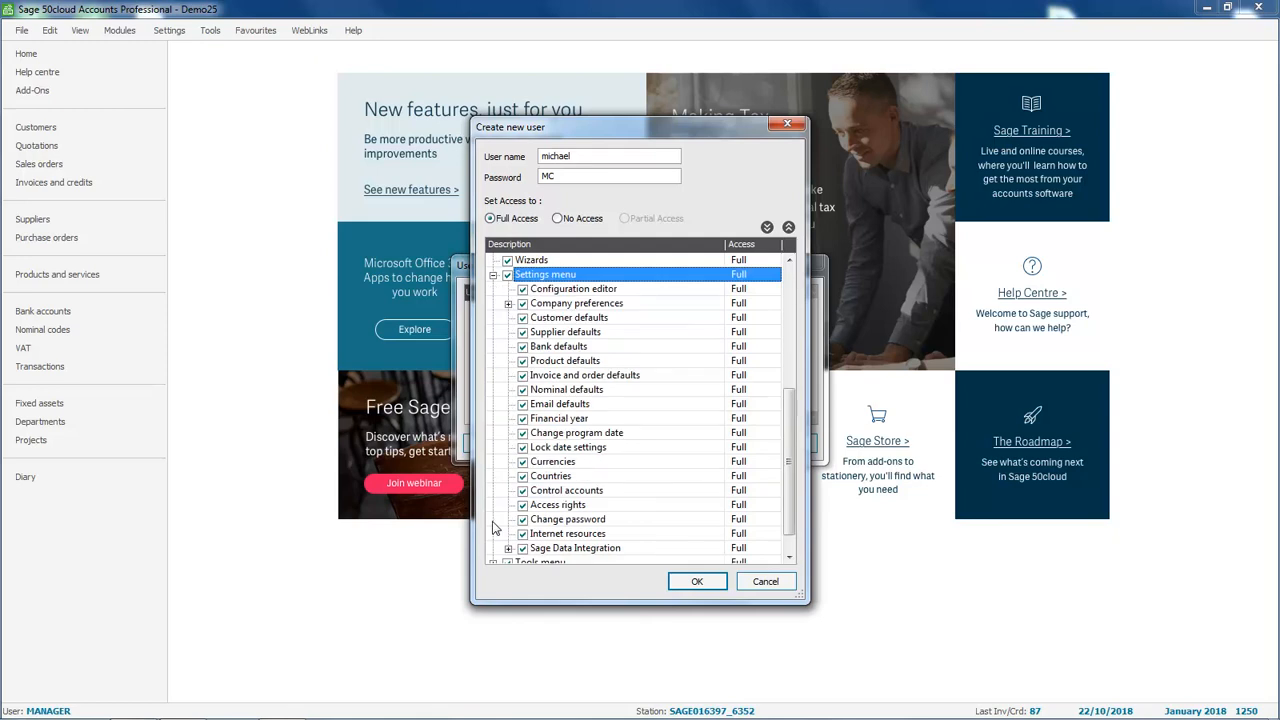
pyautogui.moveTo(500, 526)
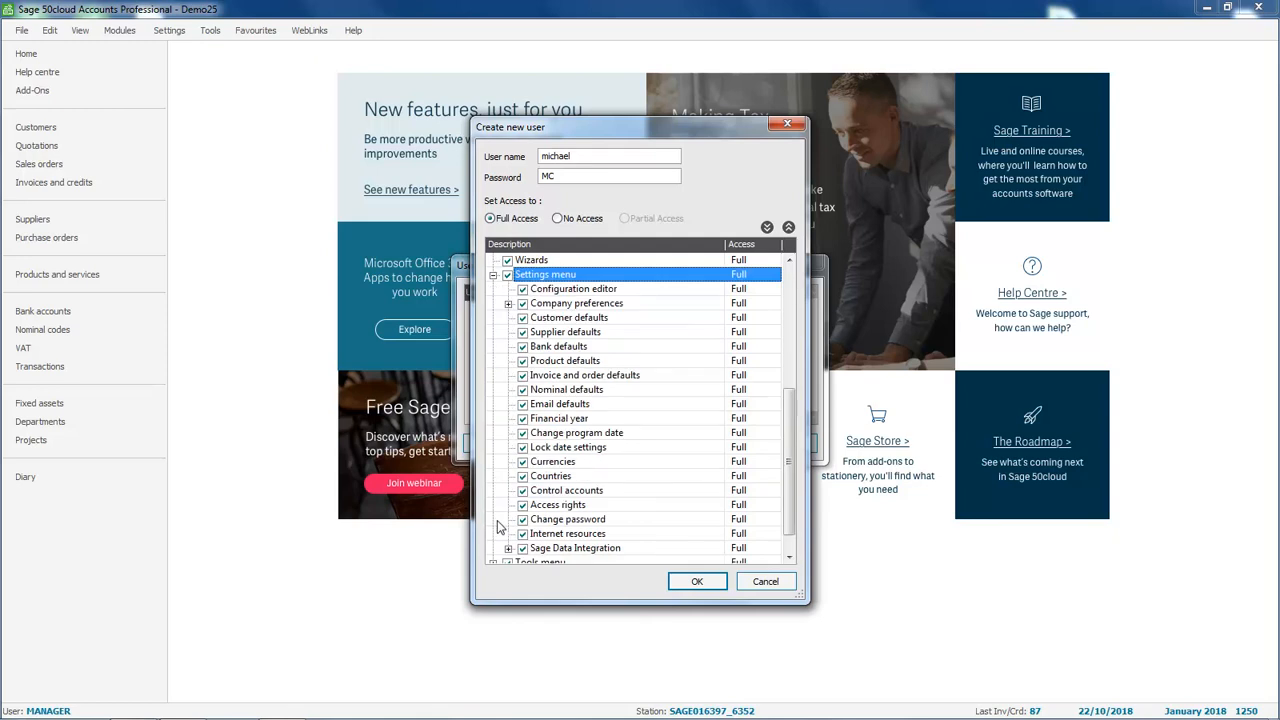
pyautogui.click(524, 448)
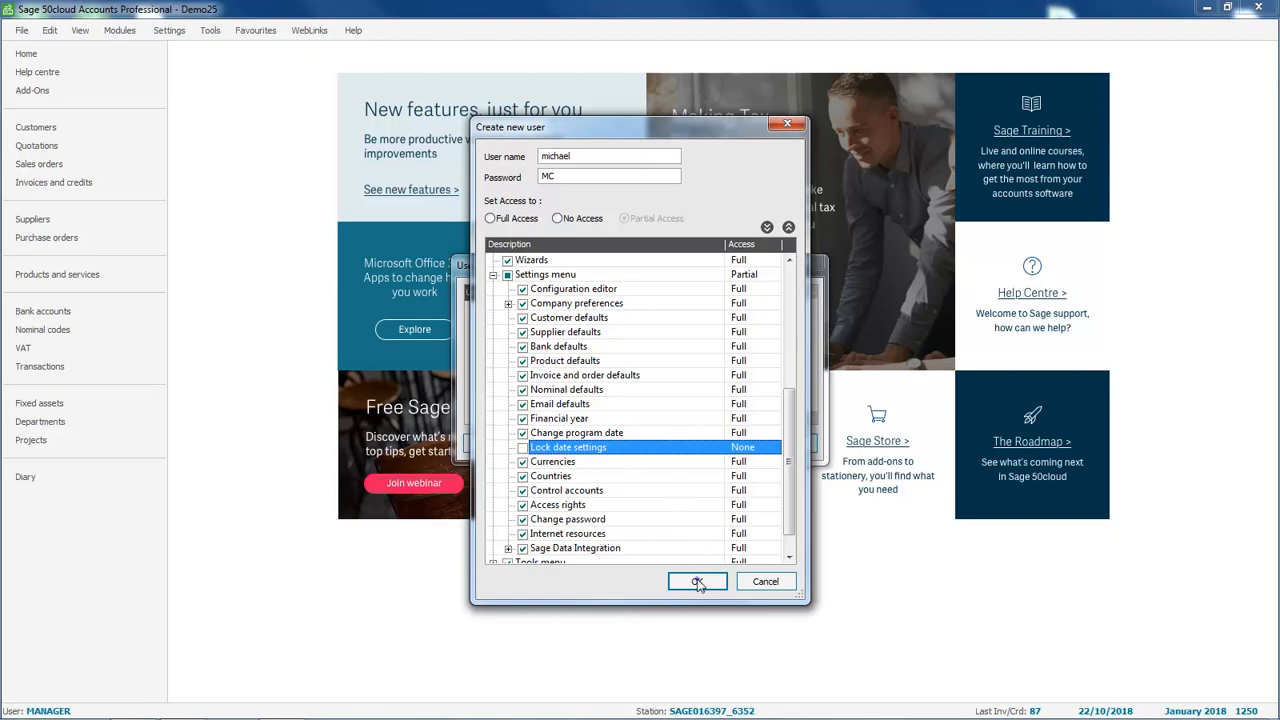
pyautogui.click(696, 580)
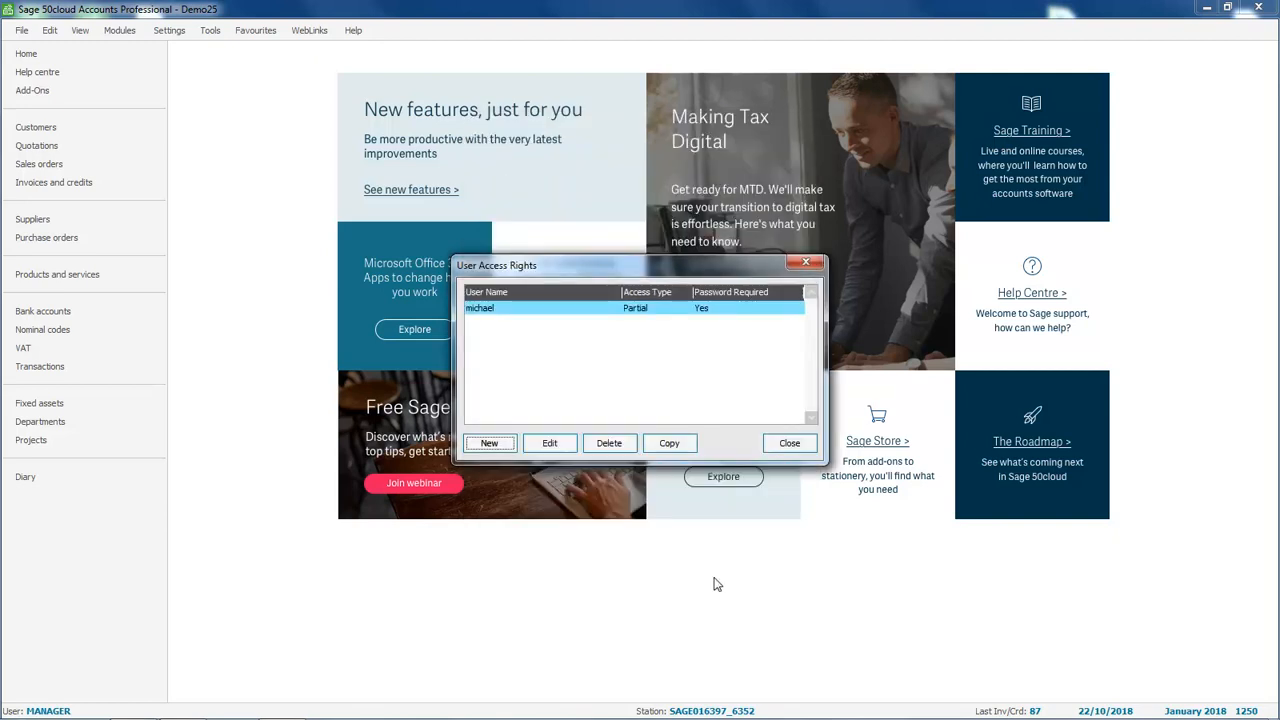
pyautogui.click(788, 444)
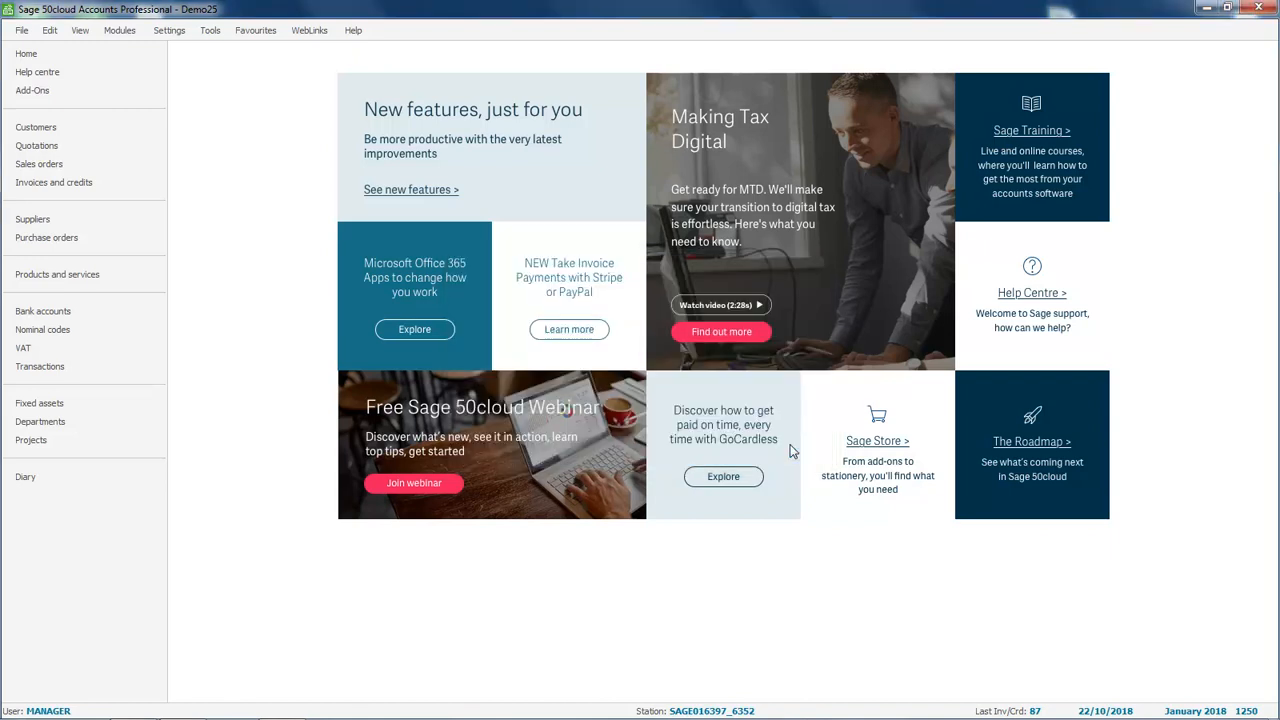
pyautogui.moveTo(86, 240)
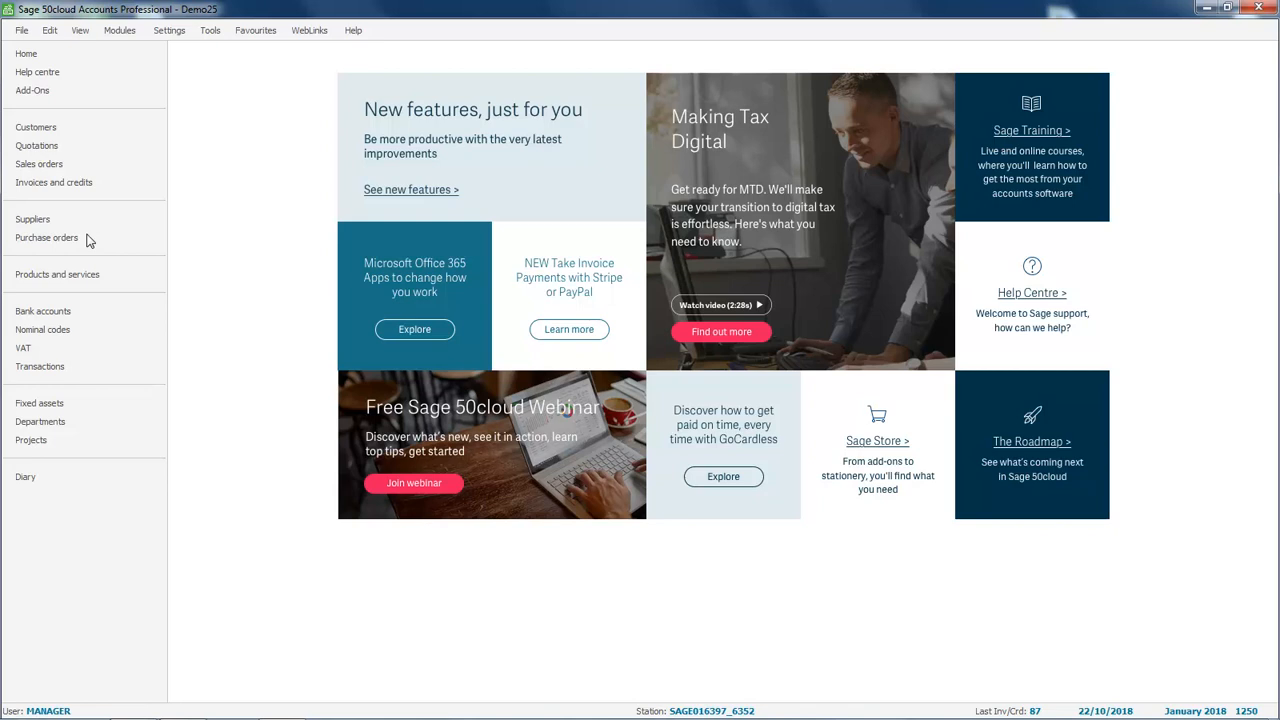
# - Log off the manager and log back in as user 'michael'
pyautogui.click(18, 36)
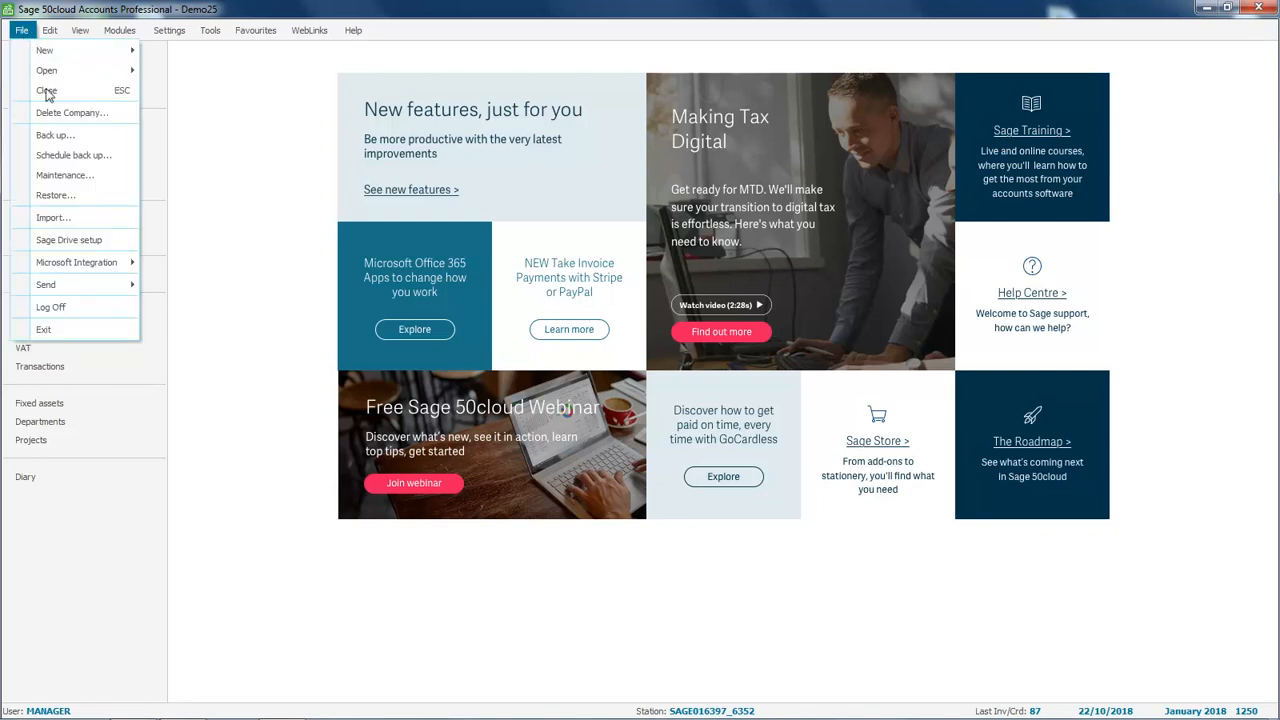
pyautogui.click(44, 90)
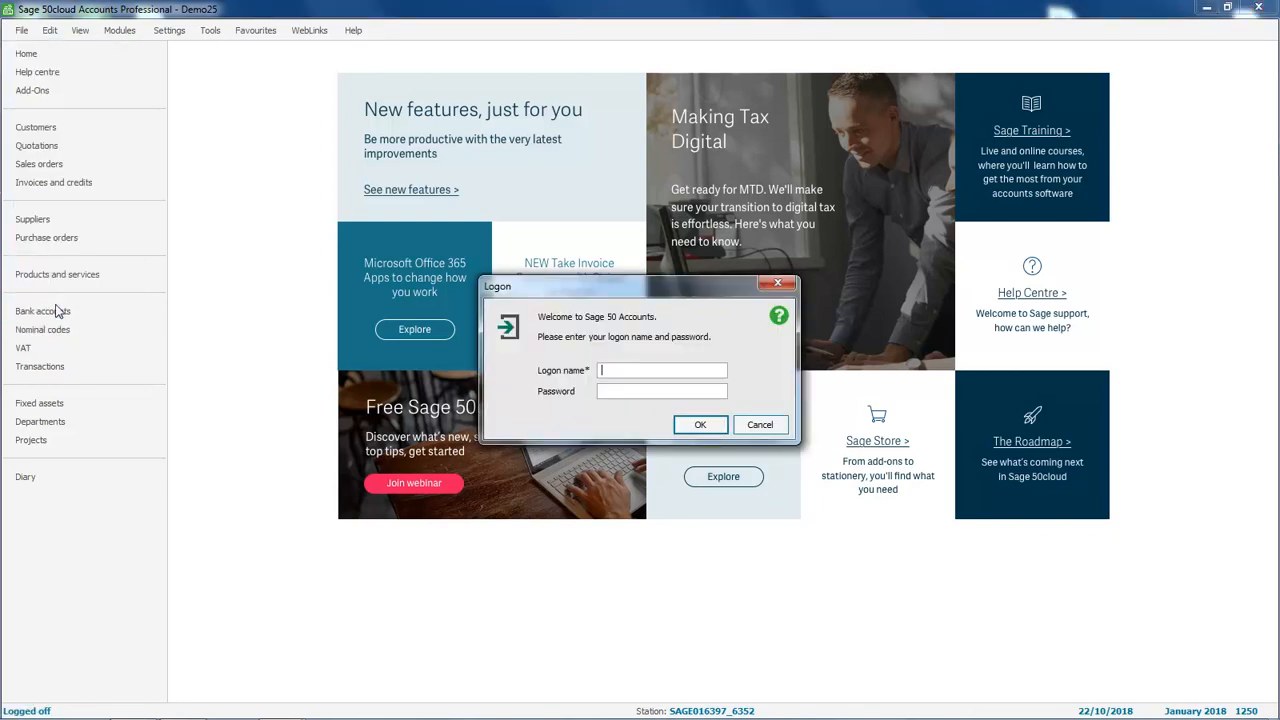
pyautogui.write('michael')
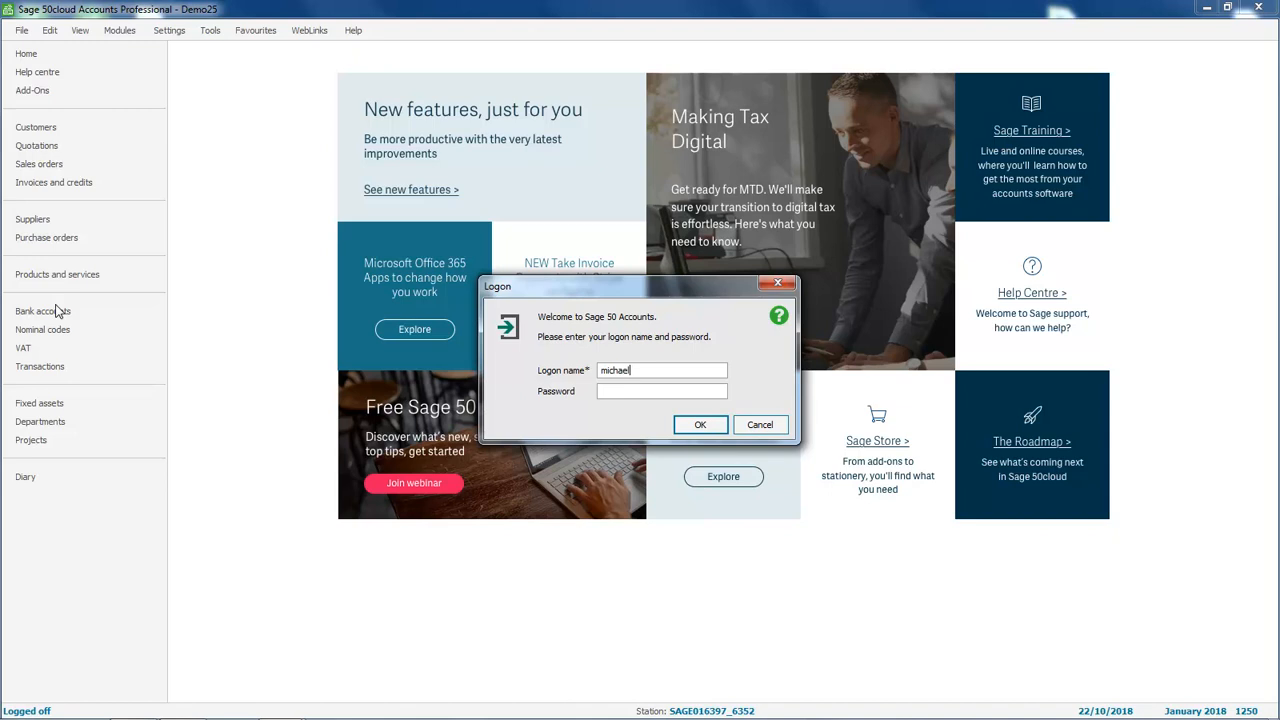
pyautogui.click(700, 424)
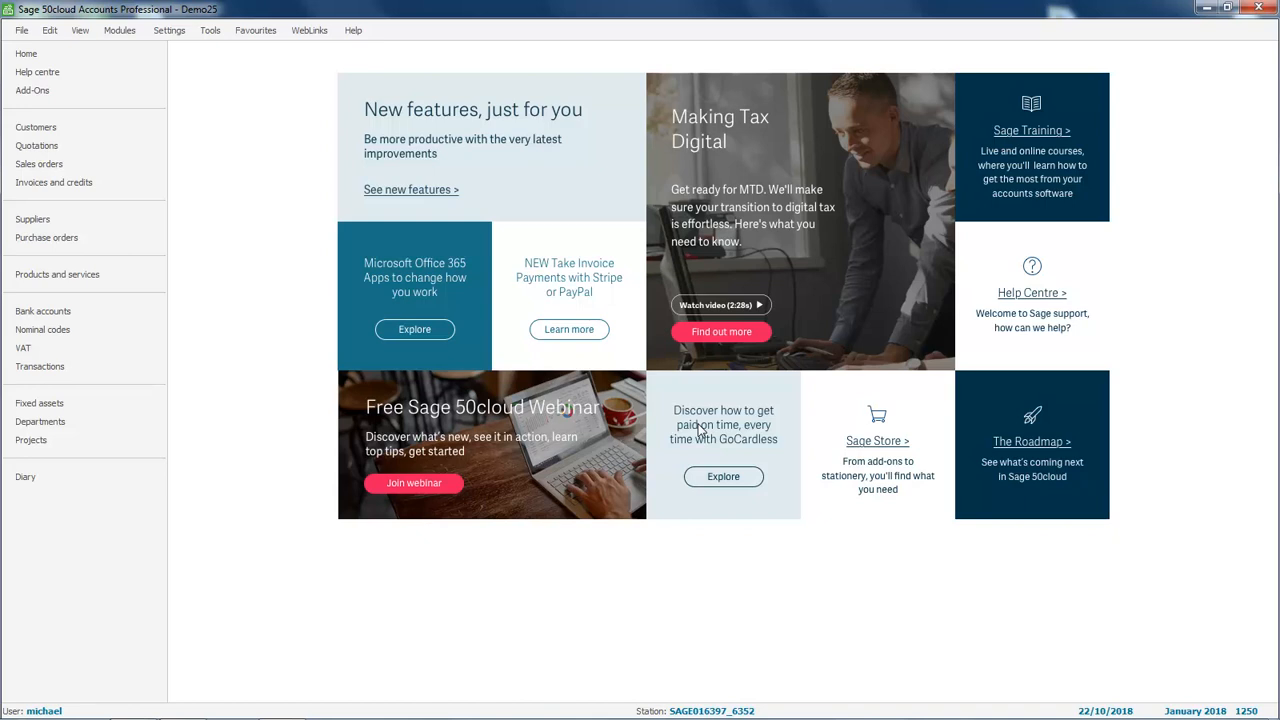
pyautogui.moveTo(116, 380)
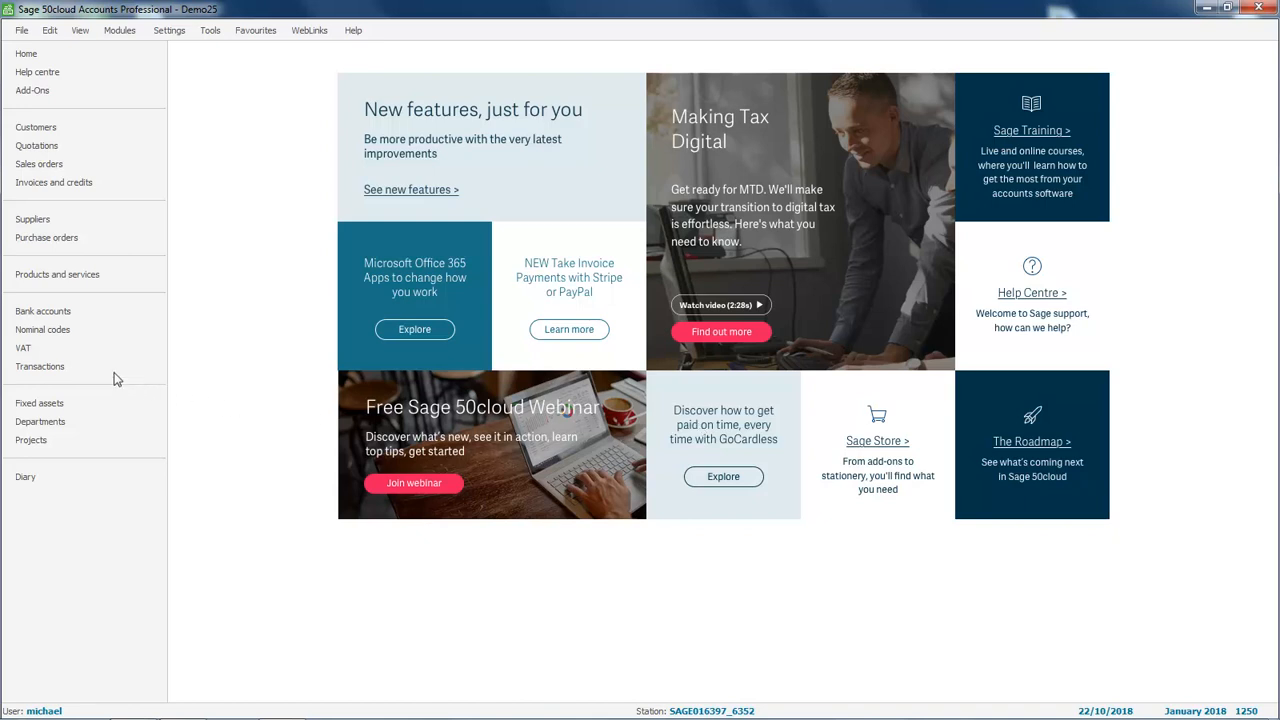
# - Enter a bank payment dated 19/09/2018, Ref 124, N/C 7400 Travelling, details petrol, net 45.00
pyautogui.click(44, 312)
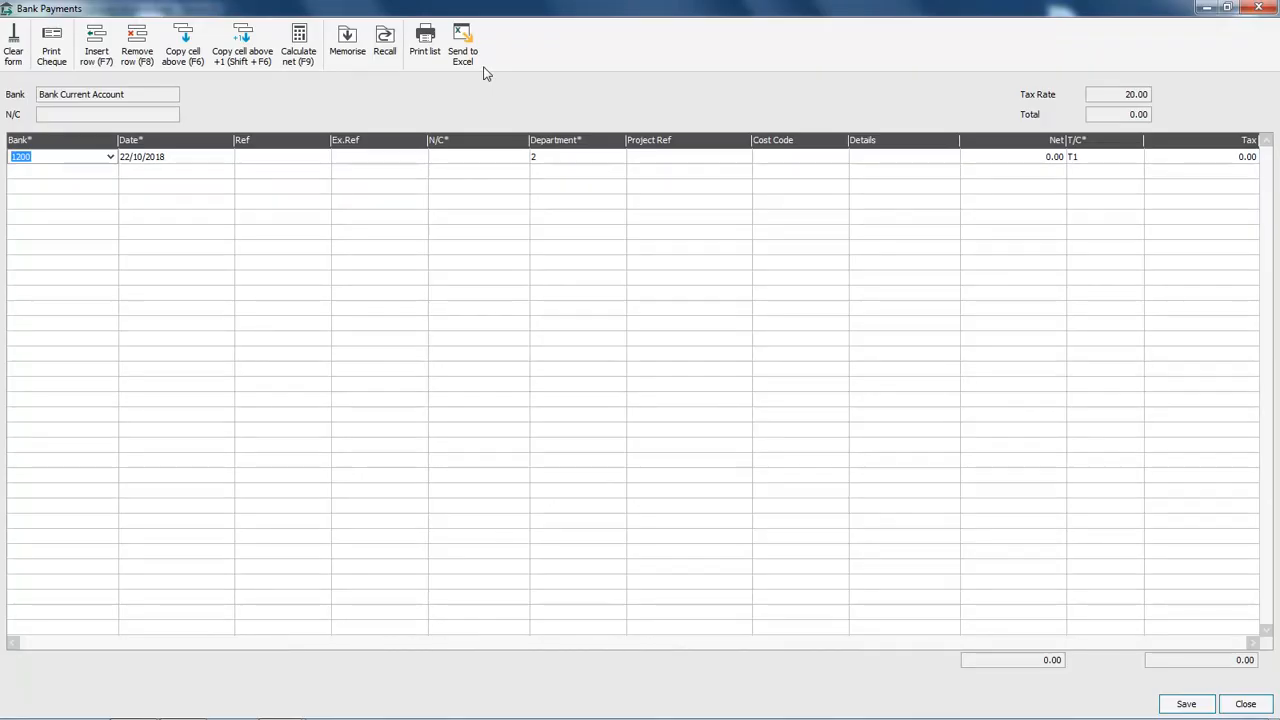
pyautogui.click(160, 156)
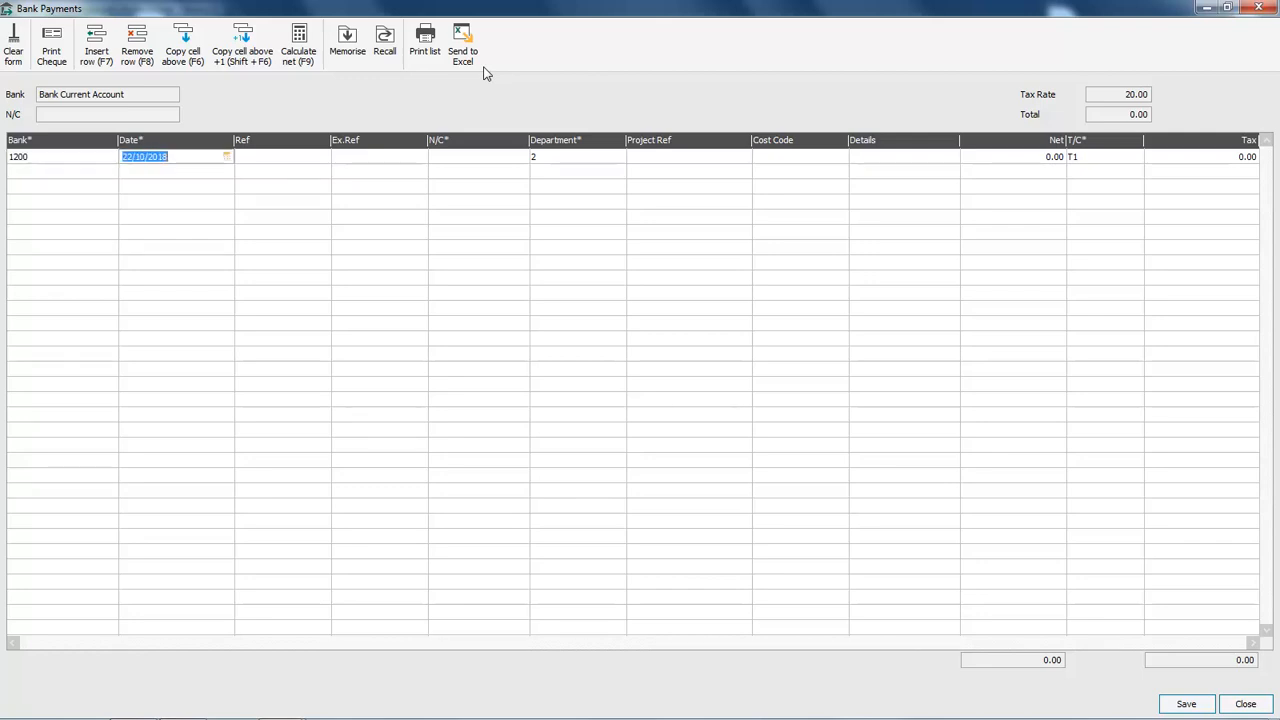
pyautogui.moveTo(388, 76)
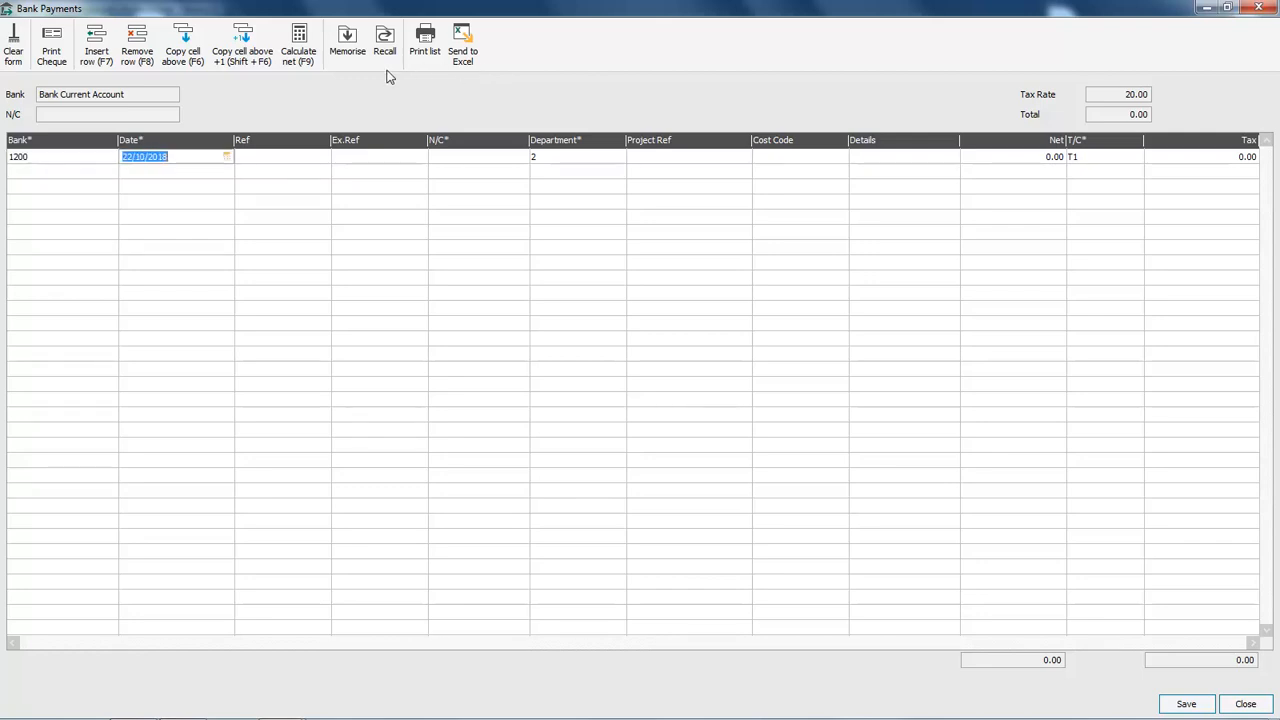
pyautogui.click(224, 156)
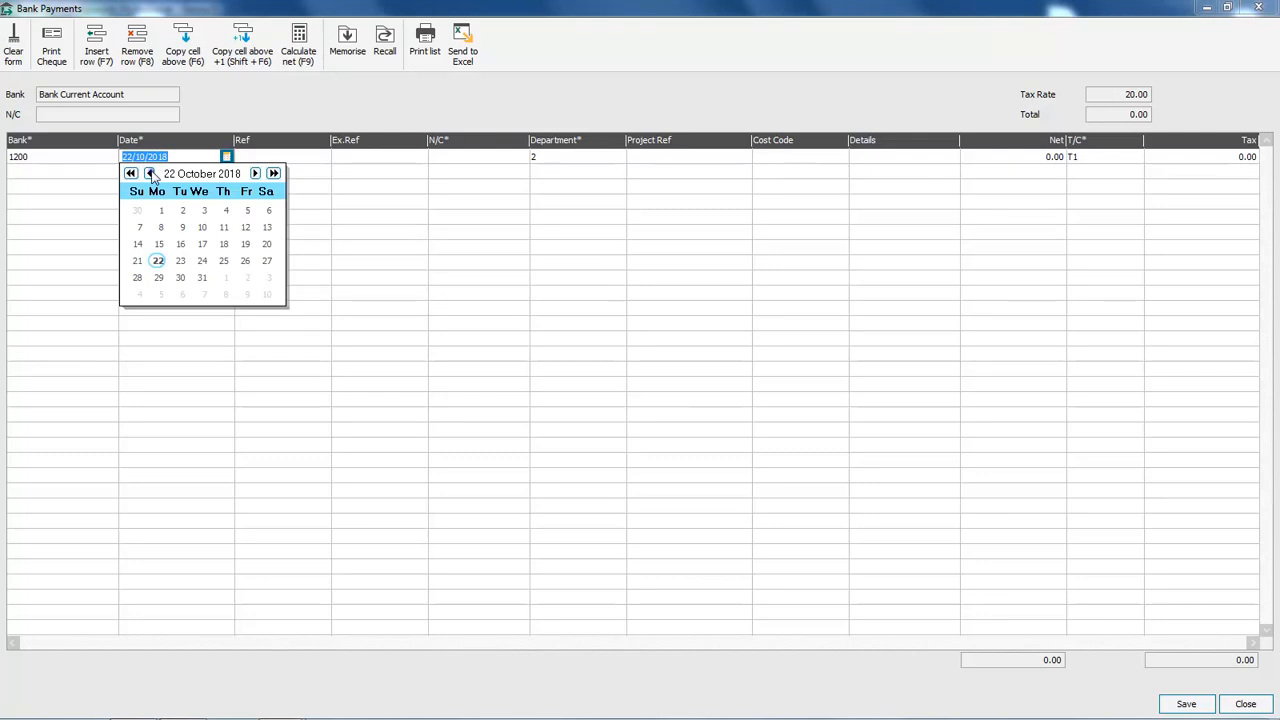
pyautogui.click(146, 172)
pyautogui.write('124')
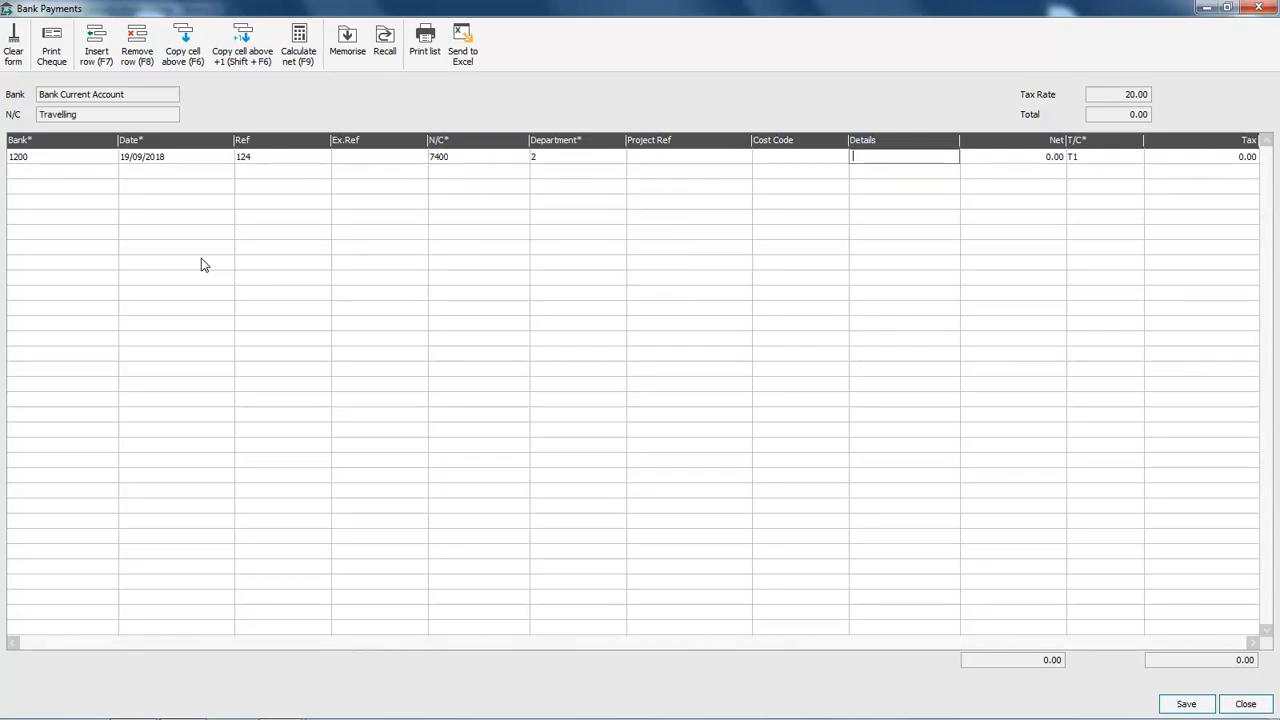
pyautogui.write('petrol')
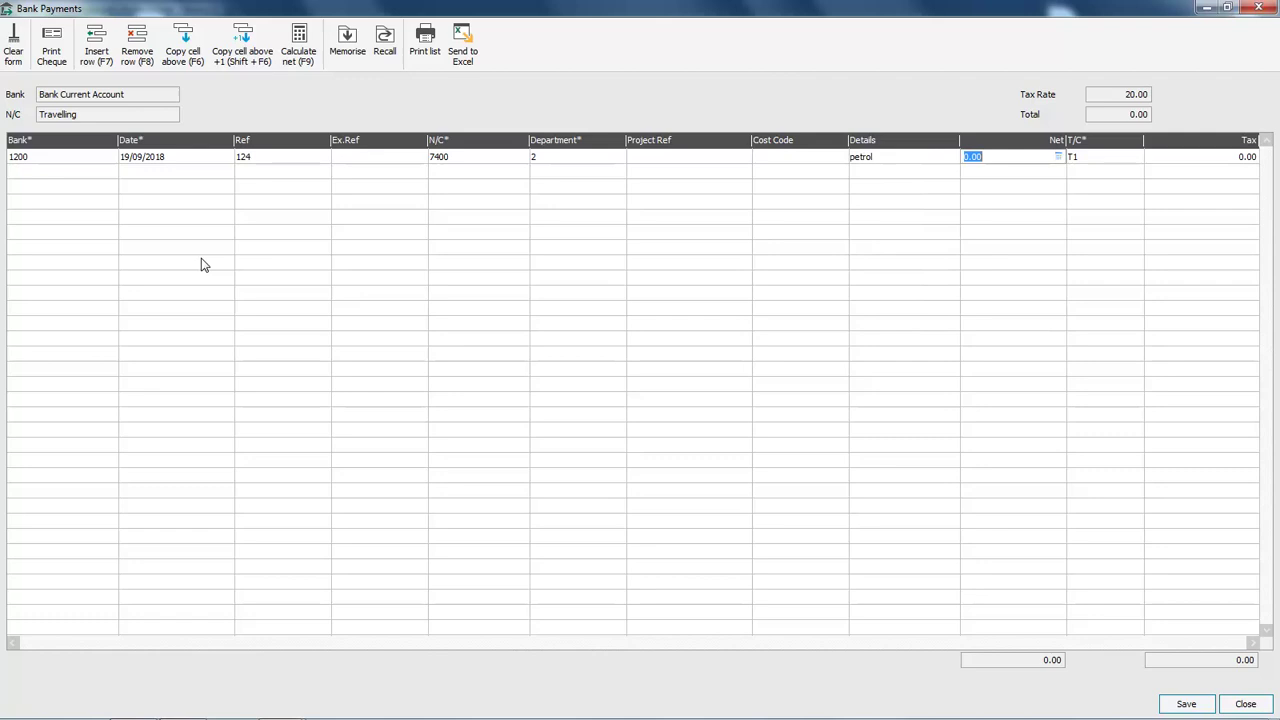
pyautogui.write('45.00')
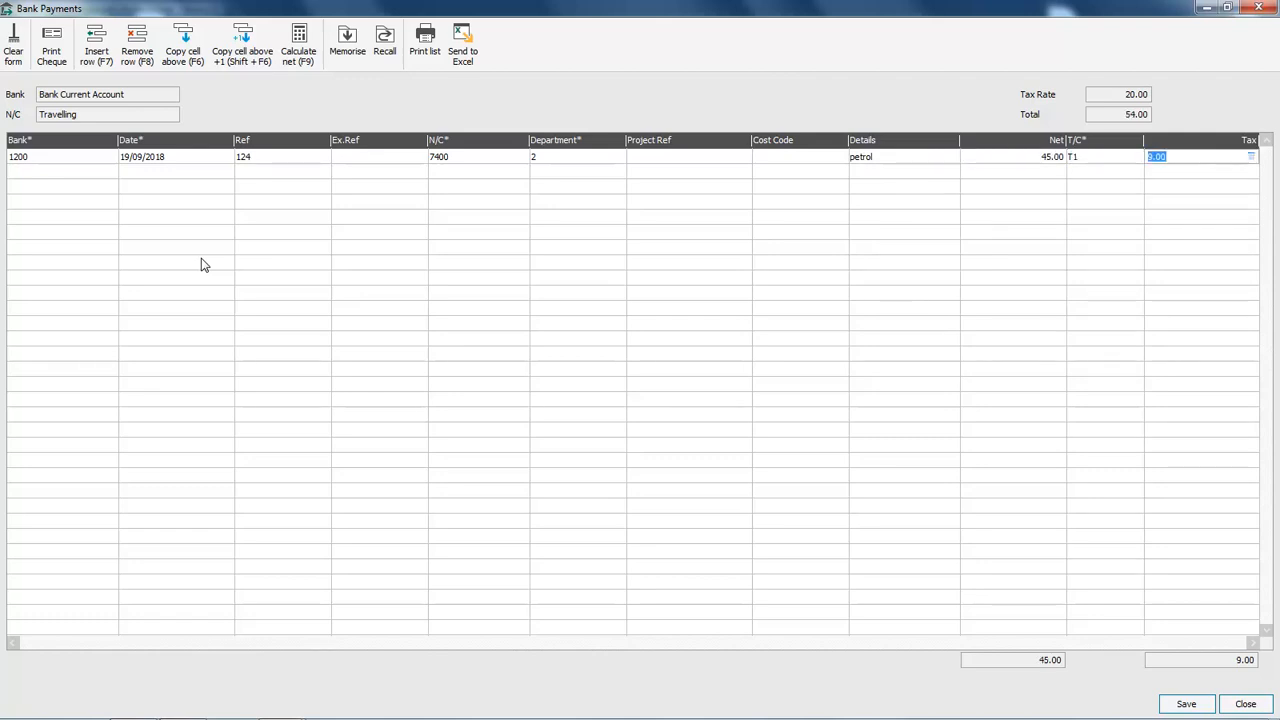
pyautogui.moveTo(1176, 632)
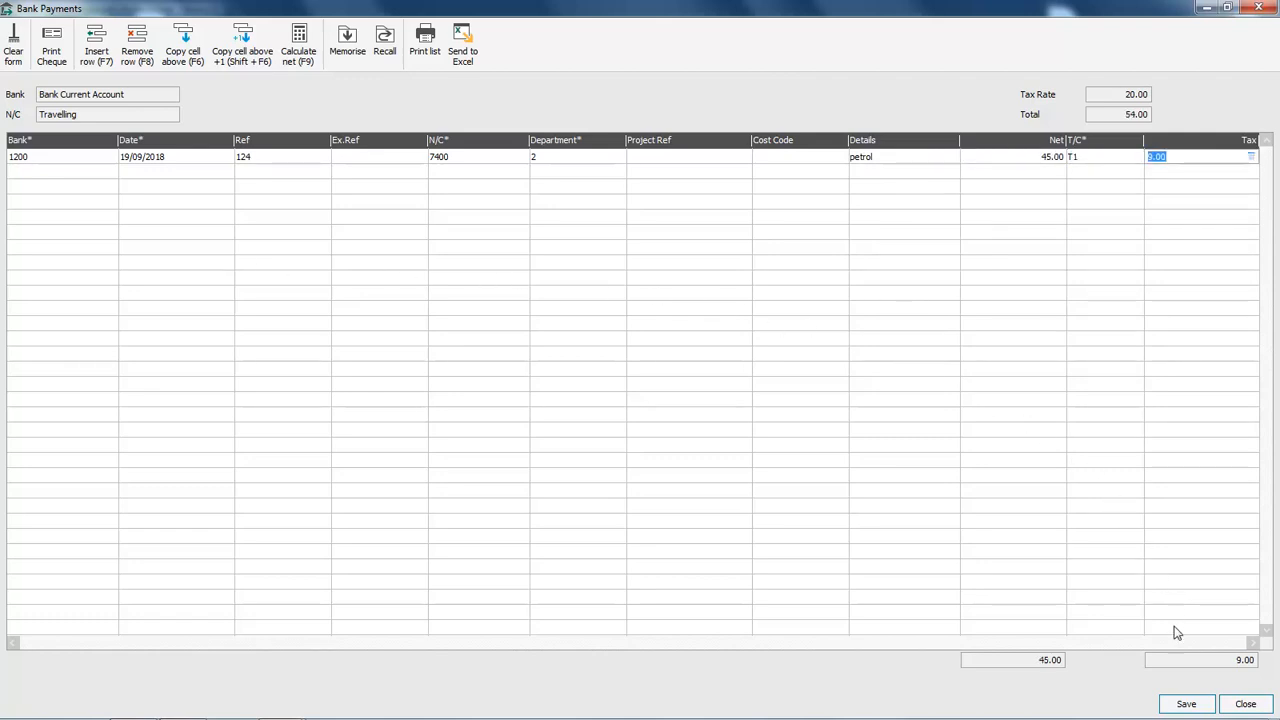
# - Attempt to save the 19/09/2018 payment and acknowledge the lock date refusal
pyautogui.click(1184, 704)
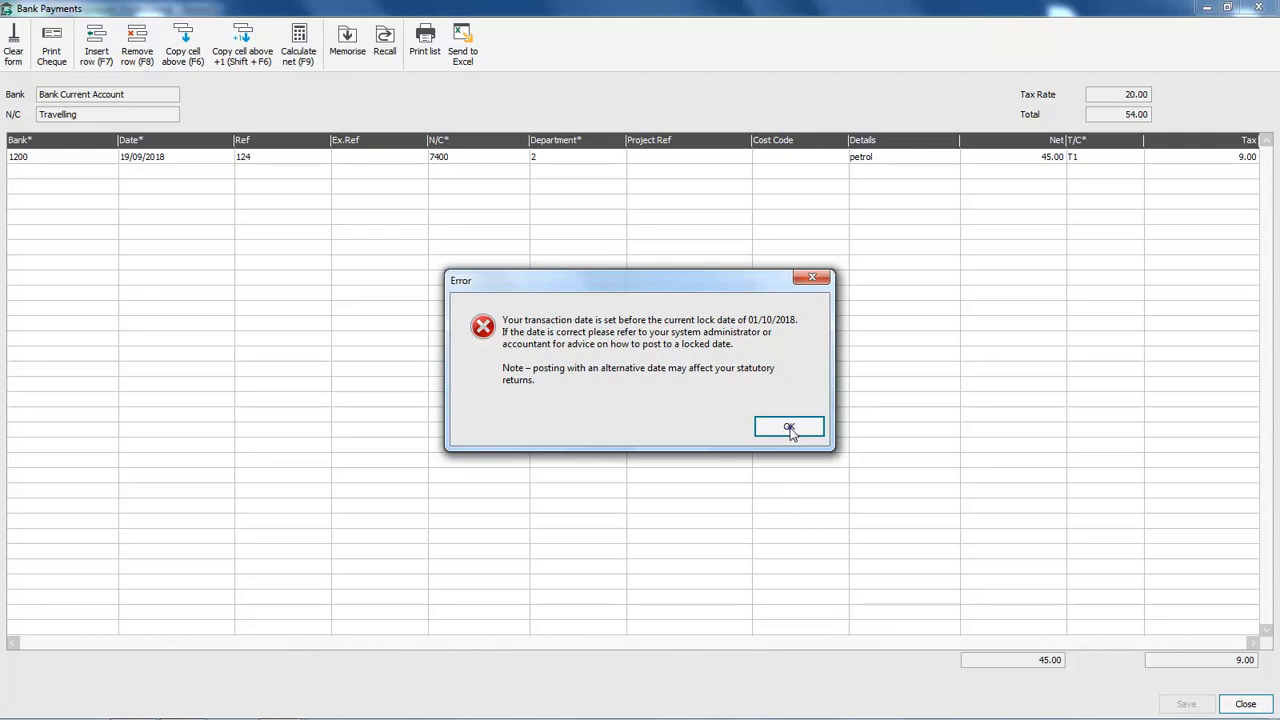
pyautogui.click(788, 426)
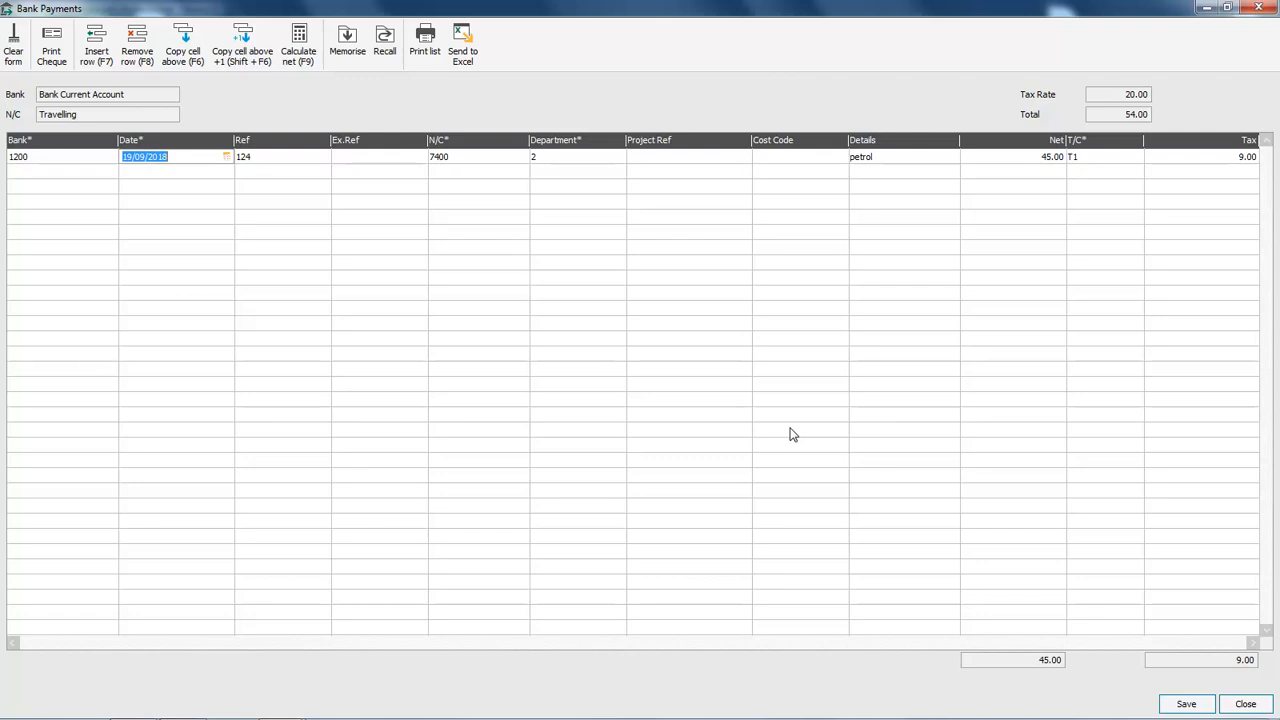
pyautogui.moveTo(88, 248)
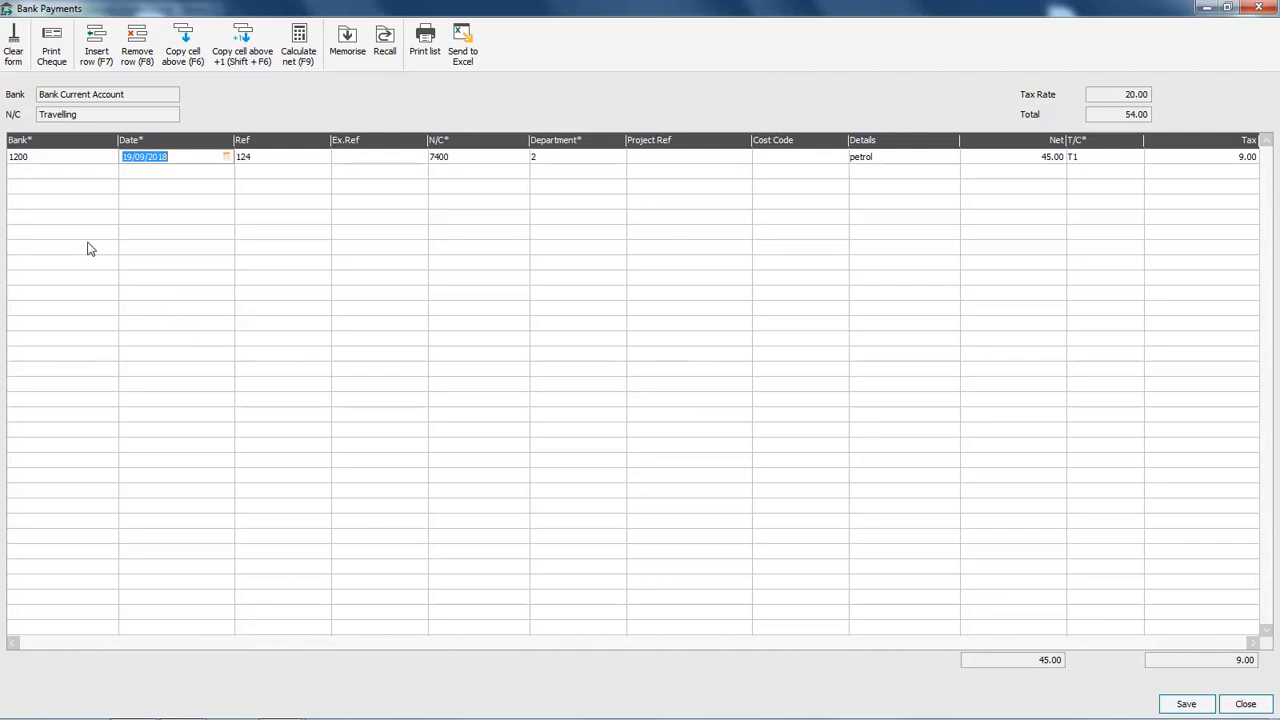
# - Clear the rejected payment form and close the bank payment window
pyautogui.click(14, 48)
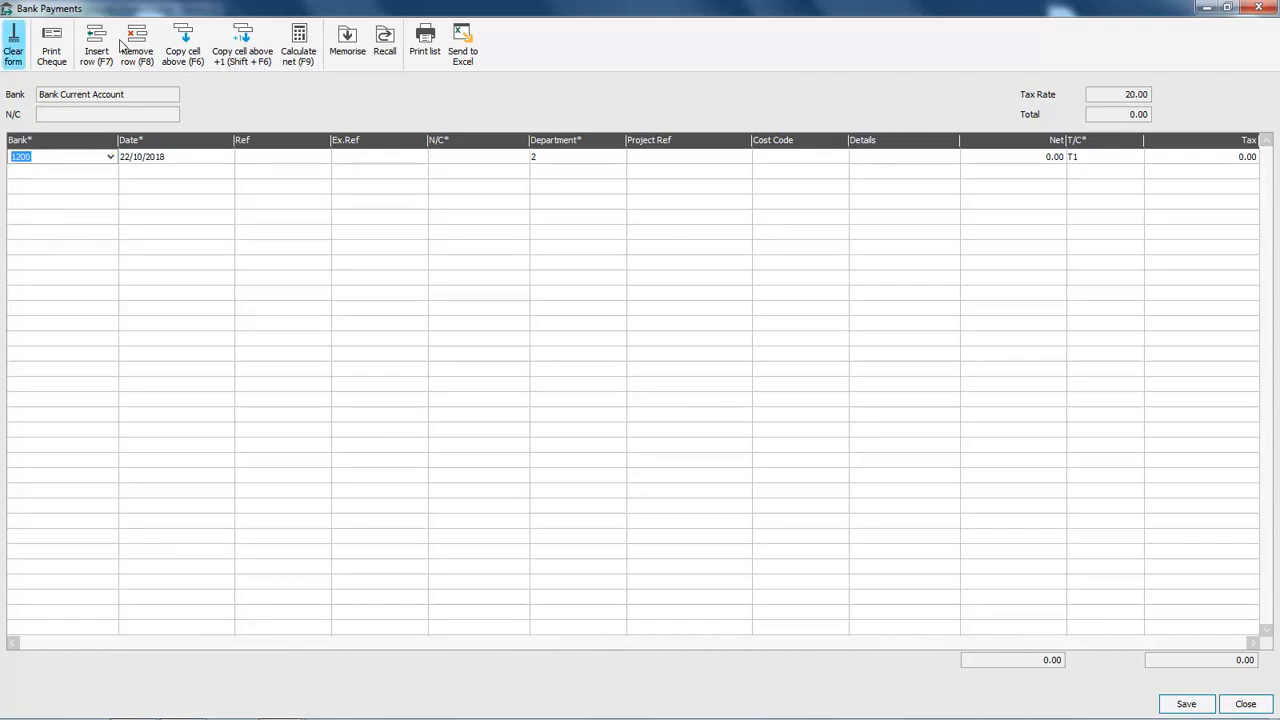
pyautogui.click(1236, 704)
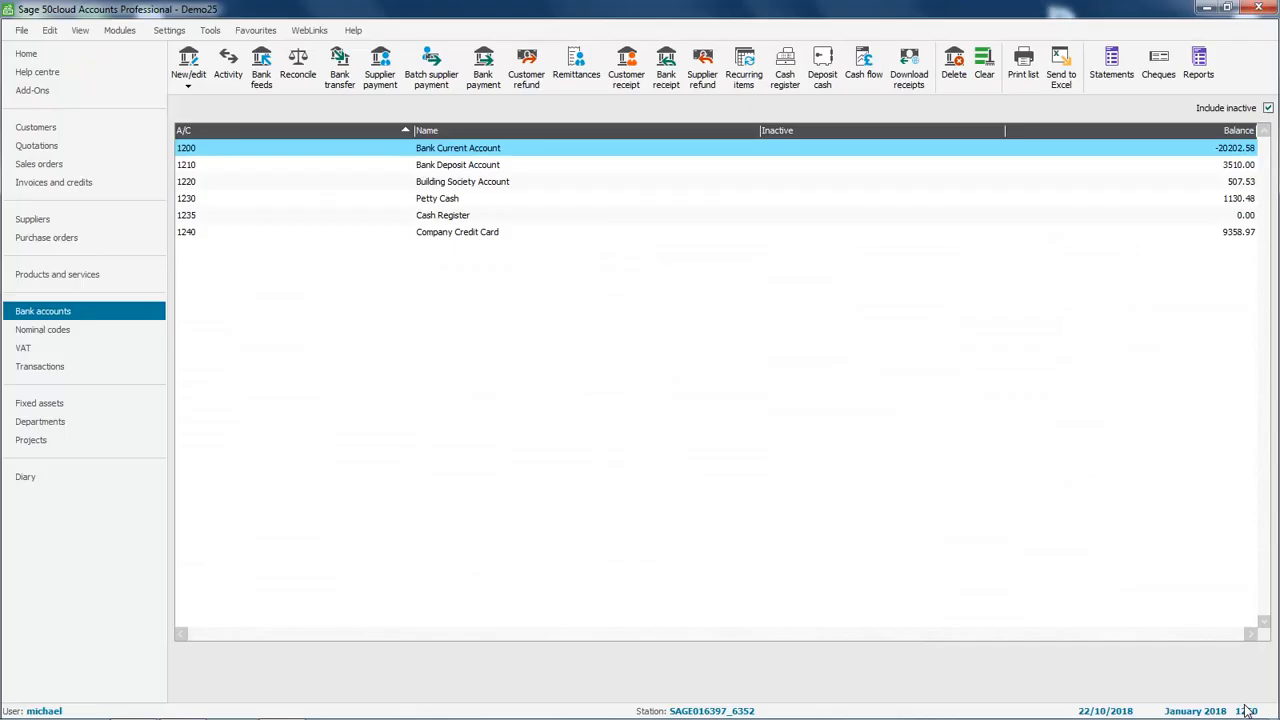
pyautogui.moveTo(494, 614)
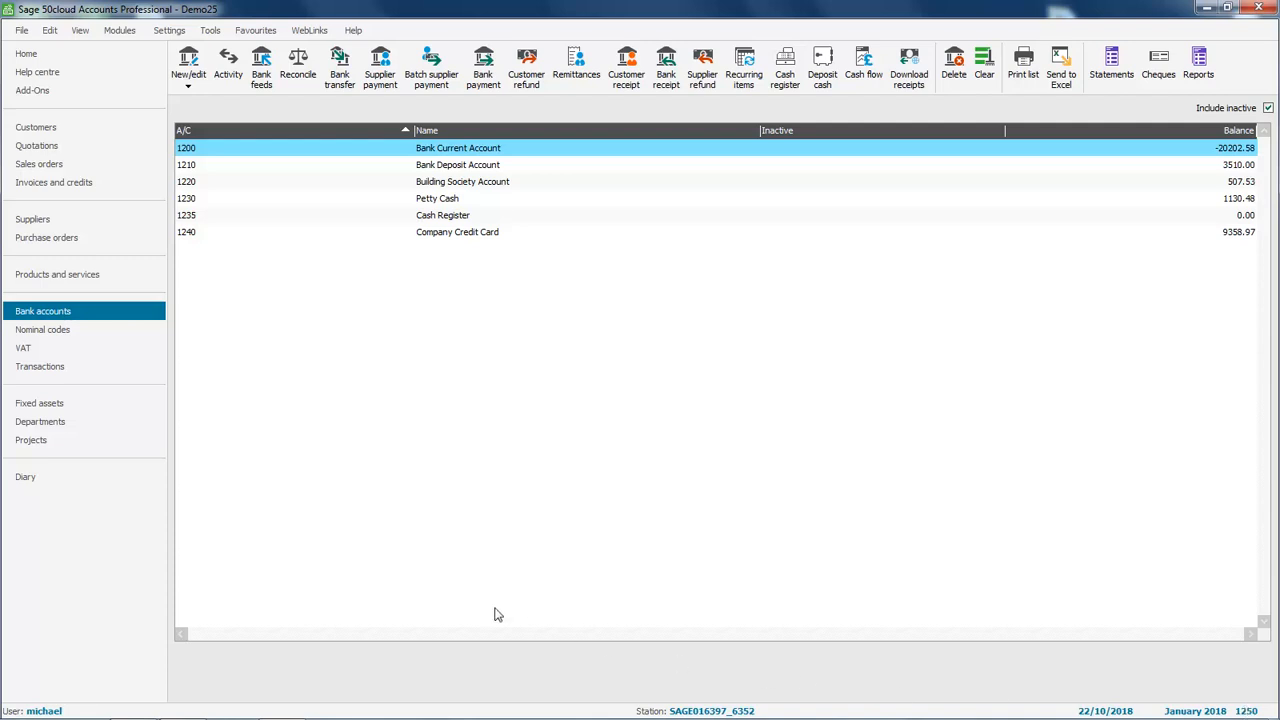
# - Log off michael and fill in the 'manager' logon name and password
pyautogui.click(14, 30)
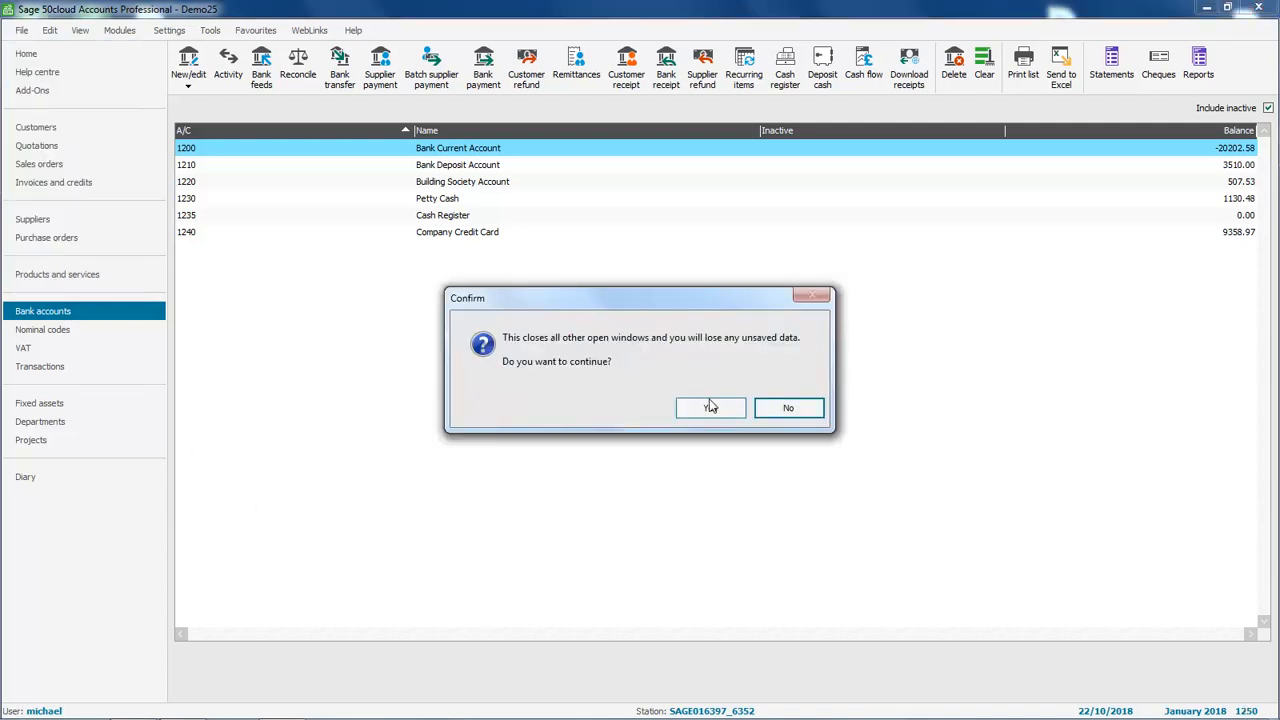
pyautogui.click(712, 408)
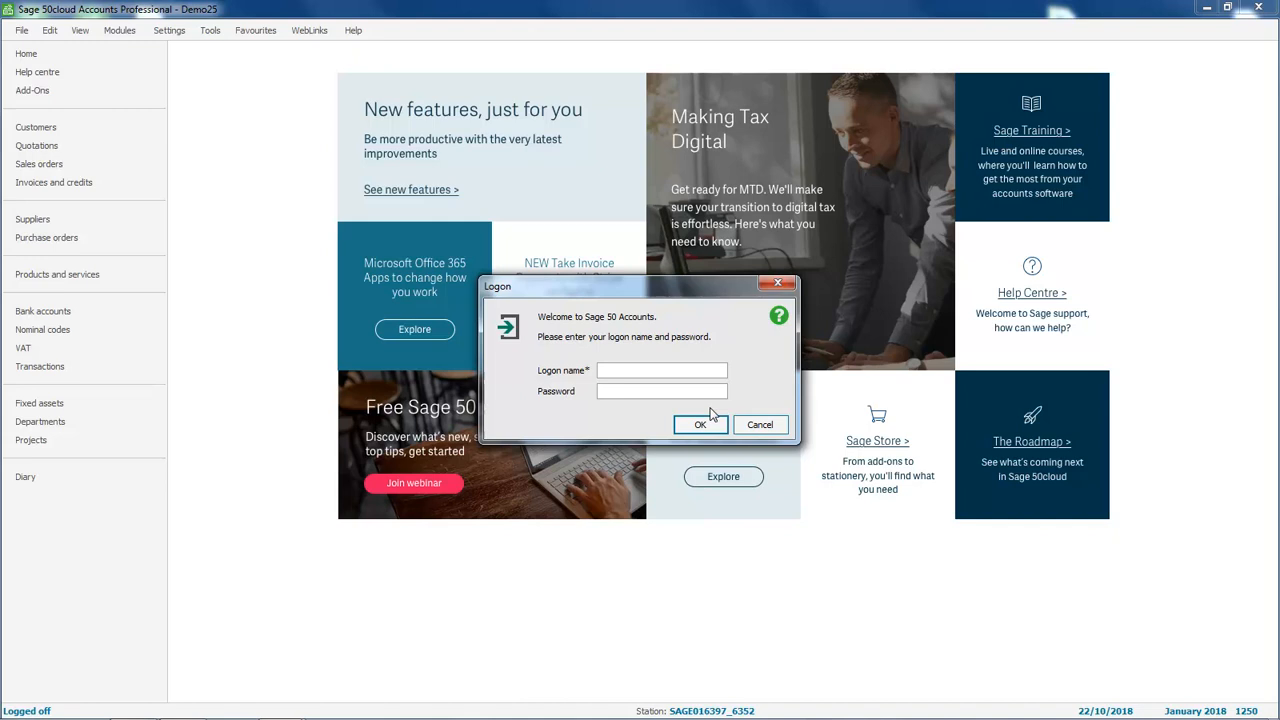
pyautogui.write('manager')
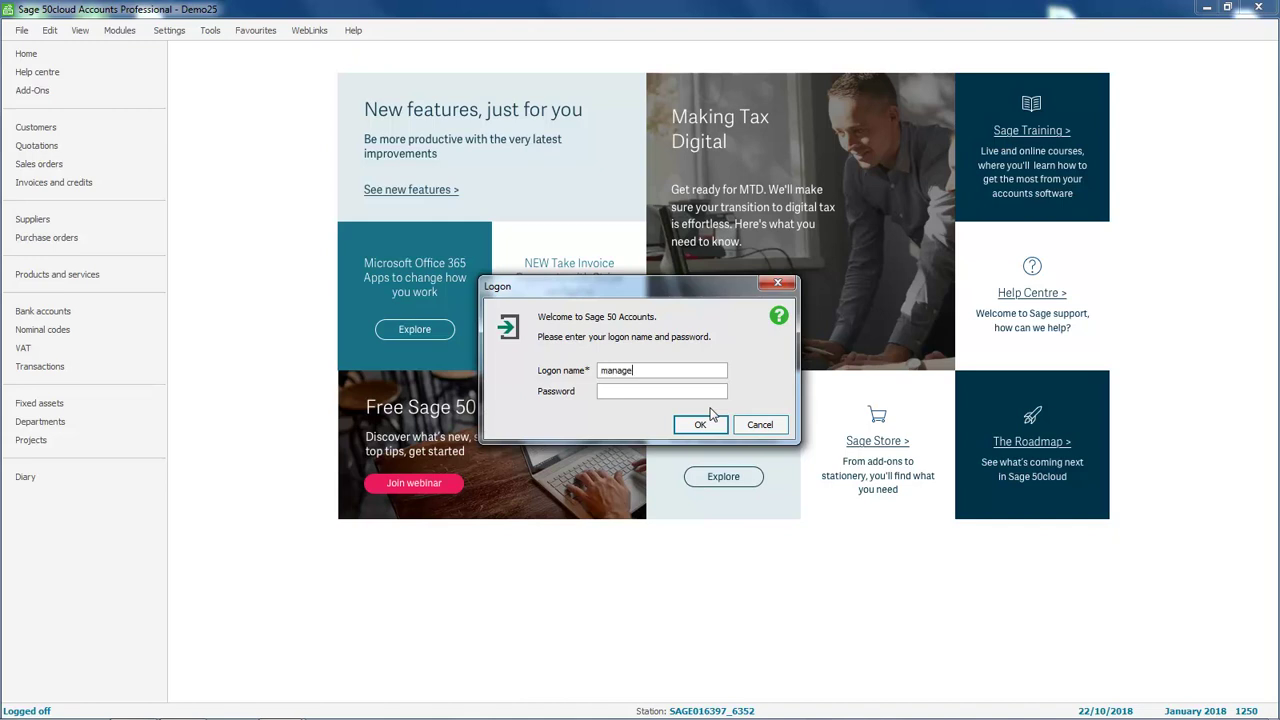
pyautogui.write('**')
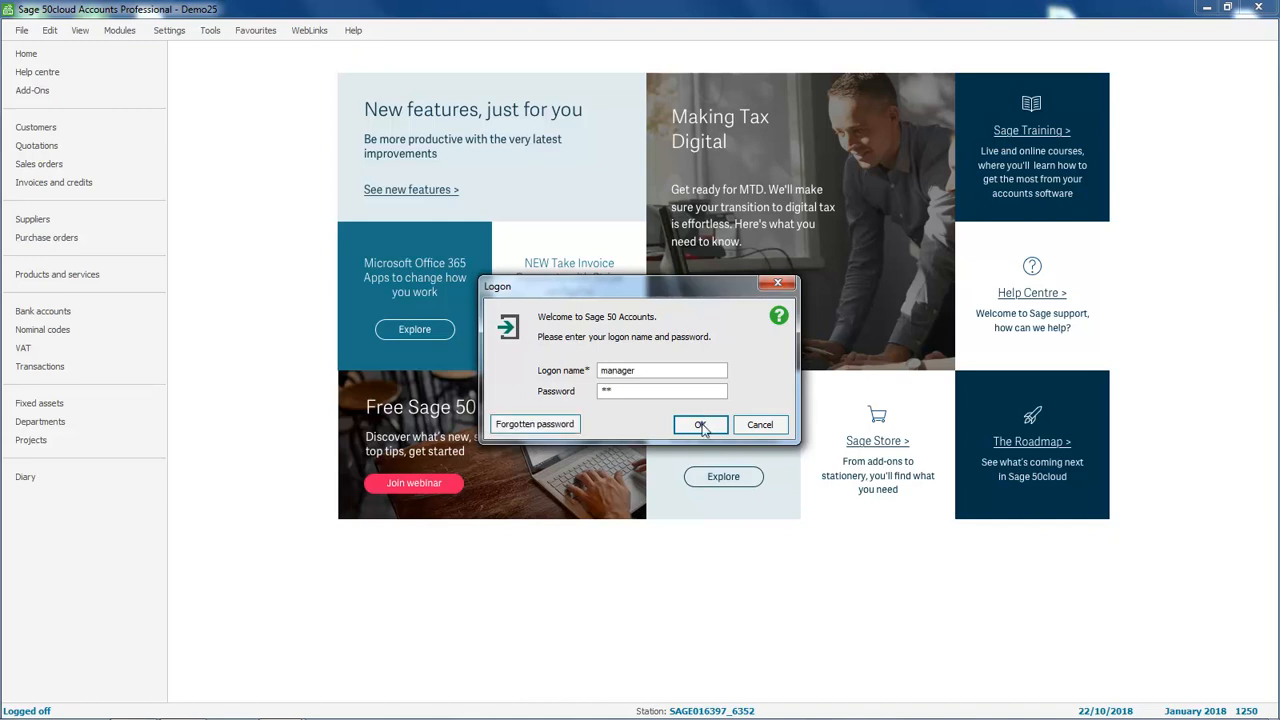
# - Log on as manager and reach Lock Date Settings showing postings locked before 01/10/2018
pyautogui.click(700, 424)
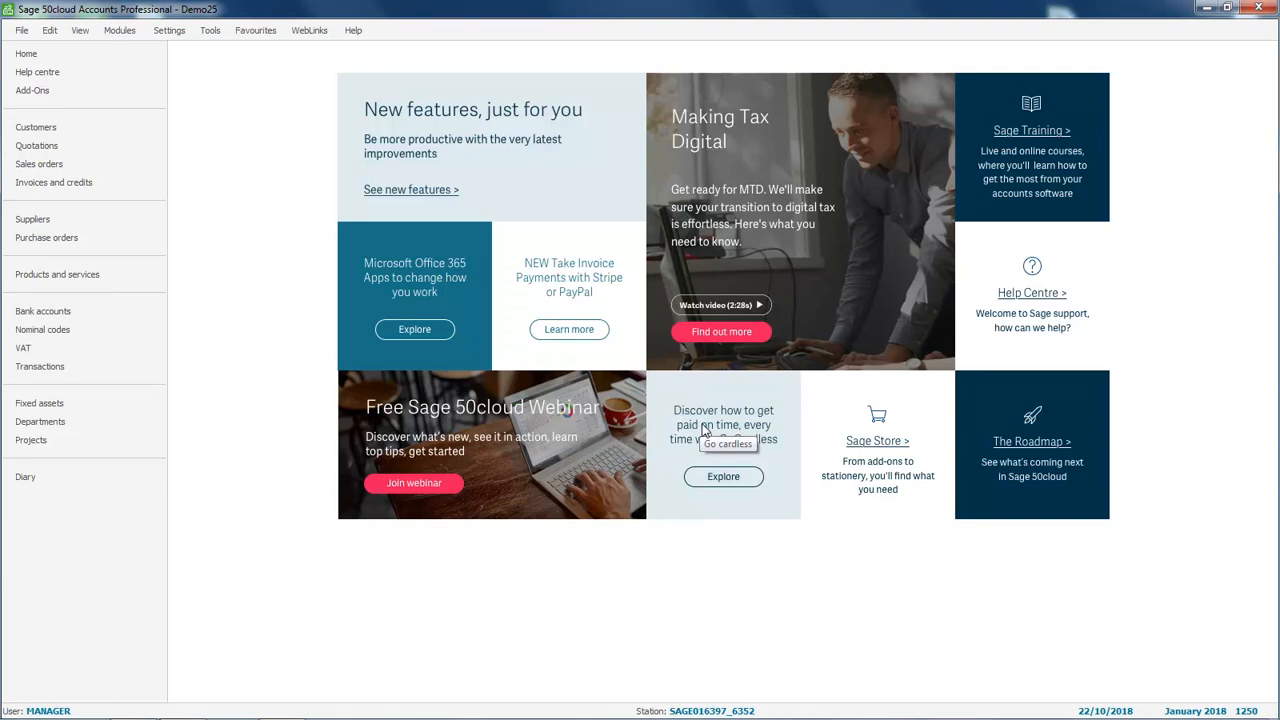
pyautogui.click(172, 30)
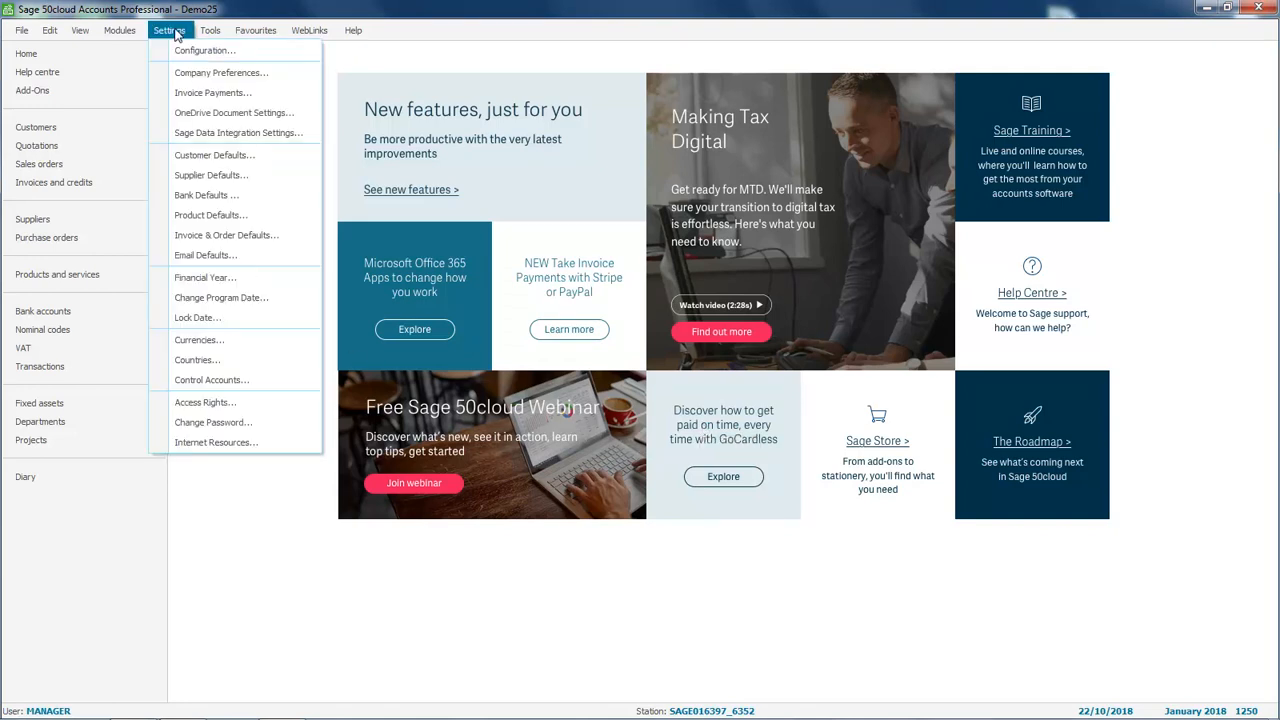
pyautogui.moveTo(200, 320)
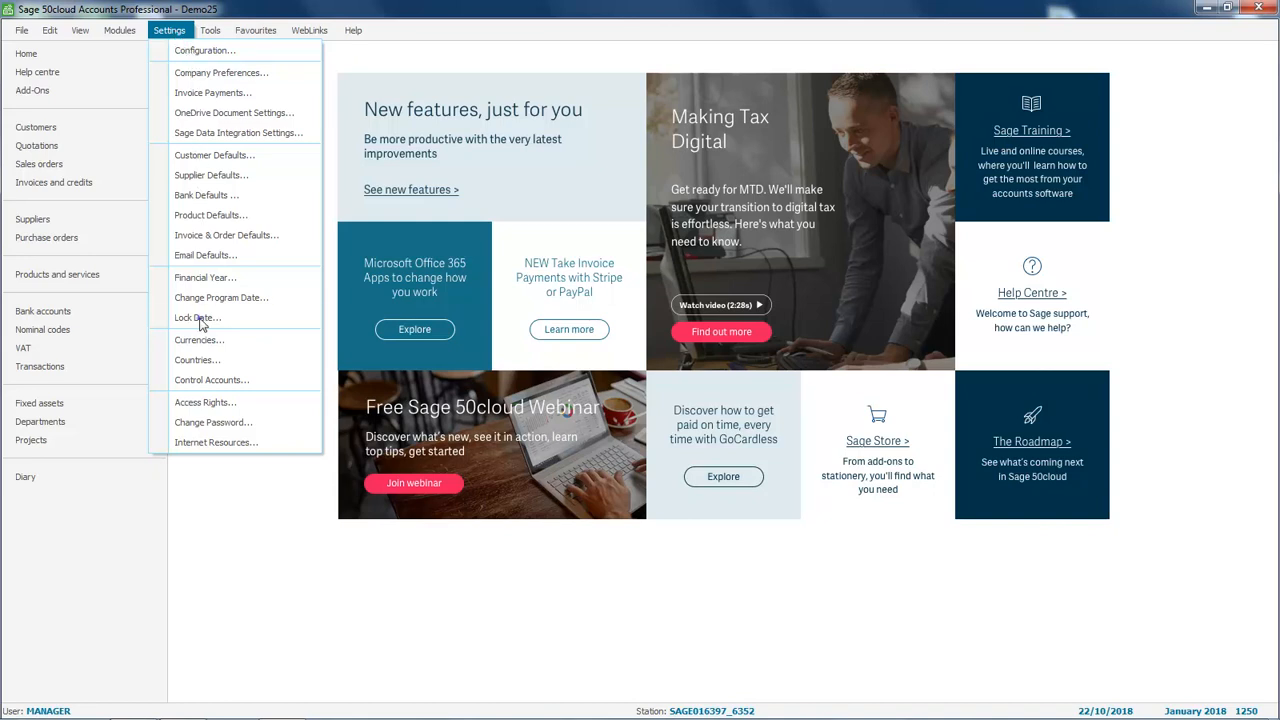
pyautogui.click(196, 318)
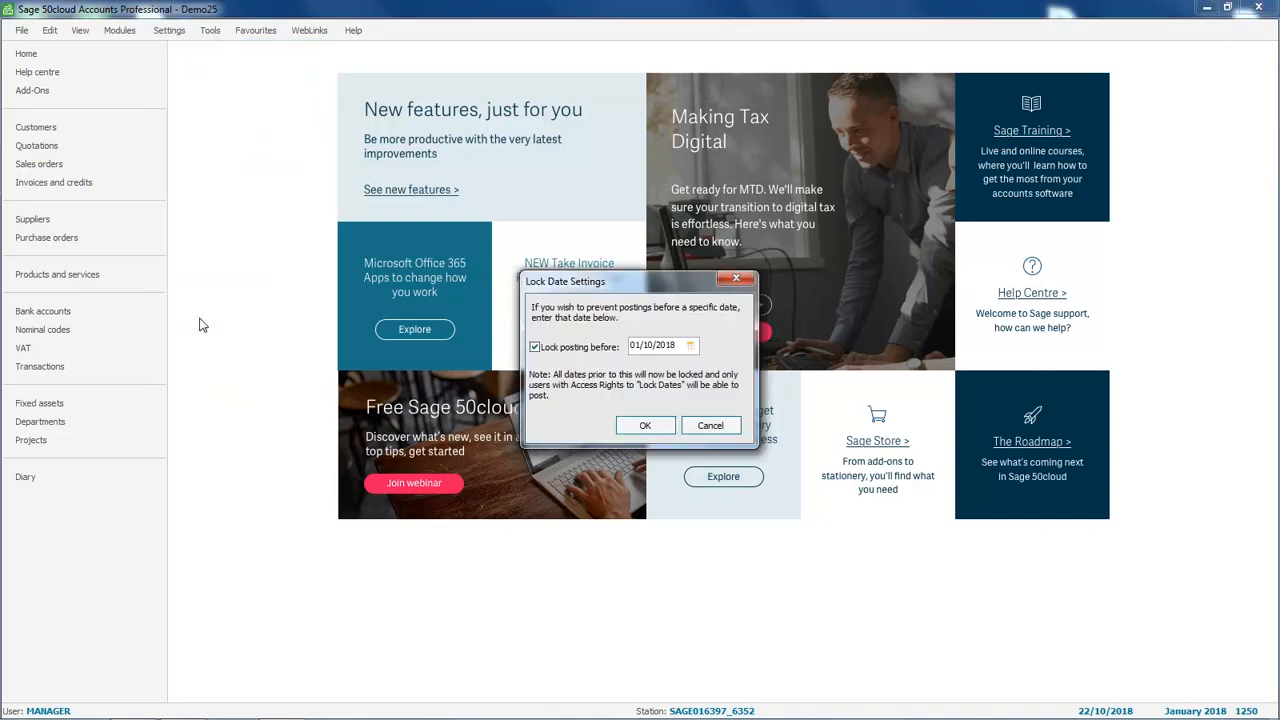